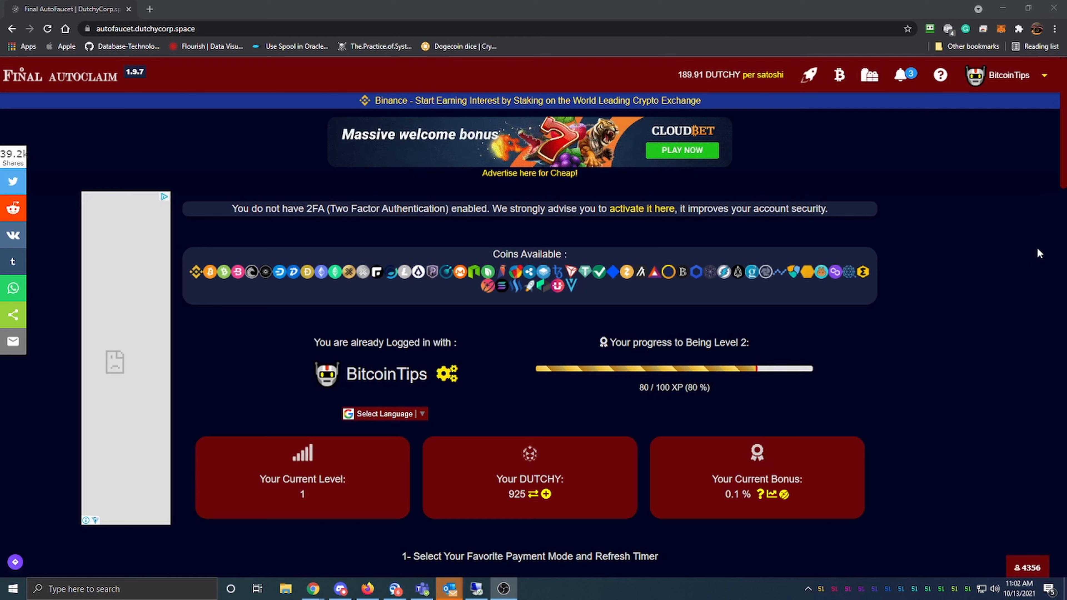
pyautogui.moveTo(920, 228)
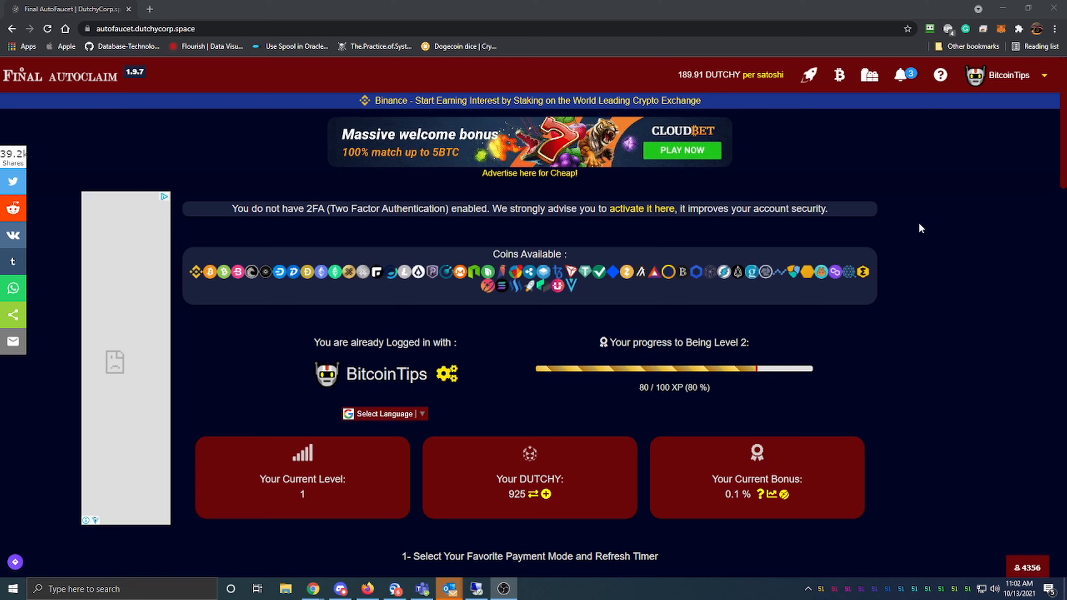
# Review the dashboard's claim settings, leaving the refresh interval choices unchanged.
pyautogui.scroll(-3)
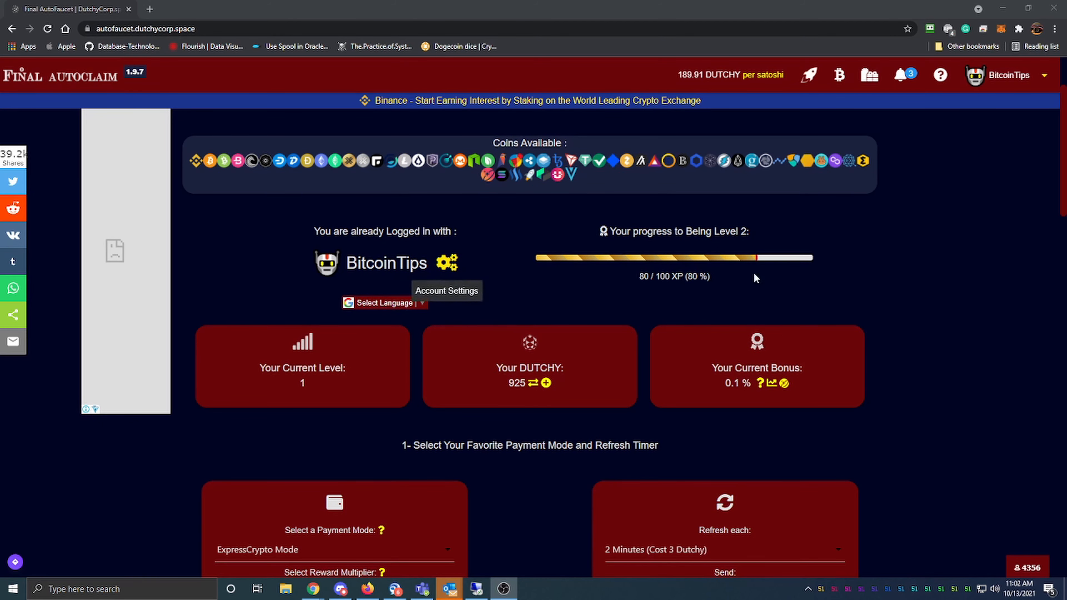
pyautogui.moveTo(838, 448)
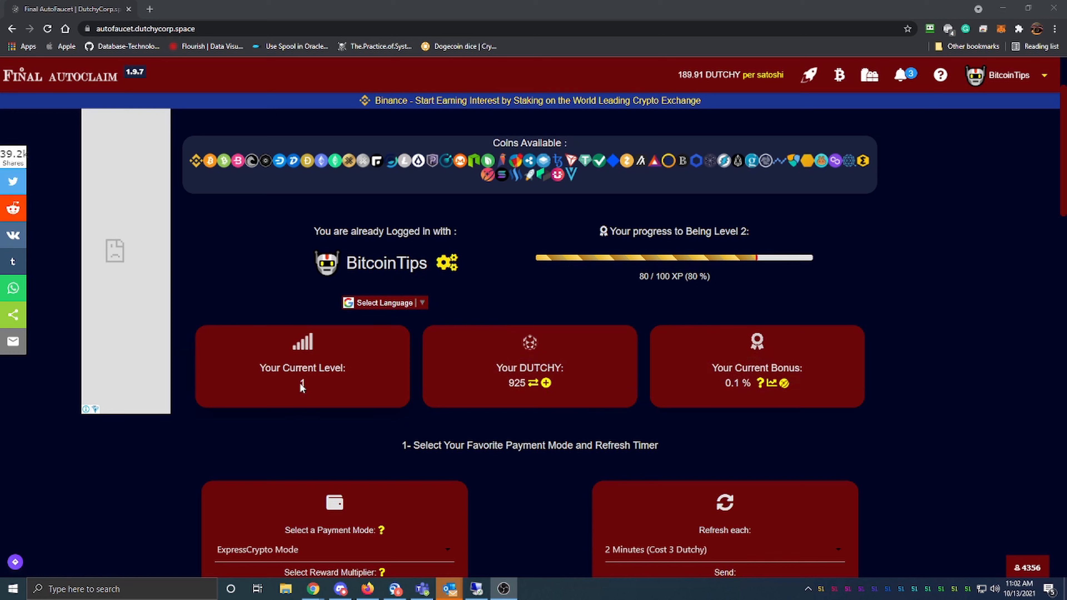
pyautogui.moveTo(838, 396)
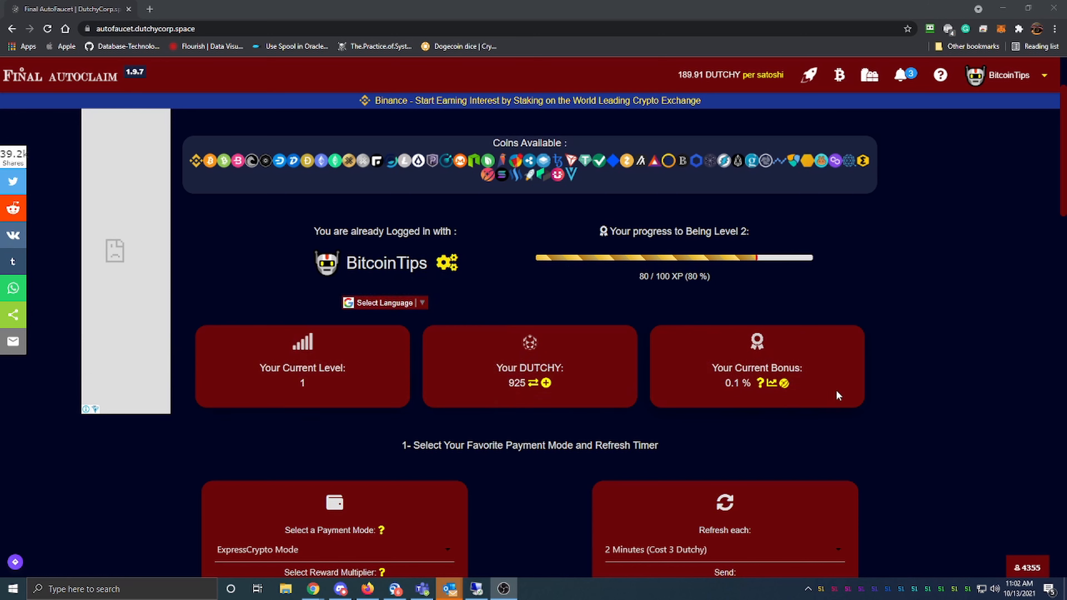
pyautogui.moveTo(537, 381)
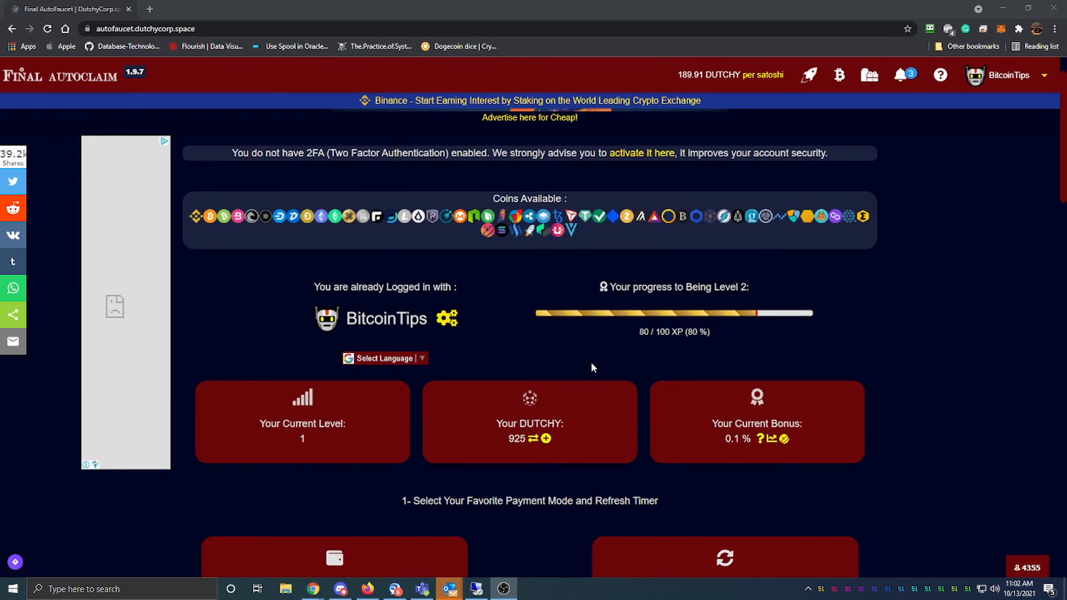
pyautogui.scroll(-3)
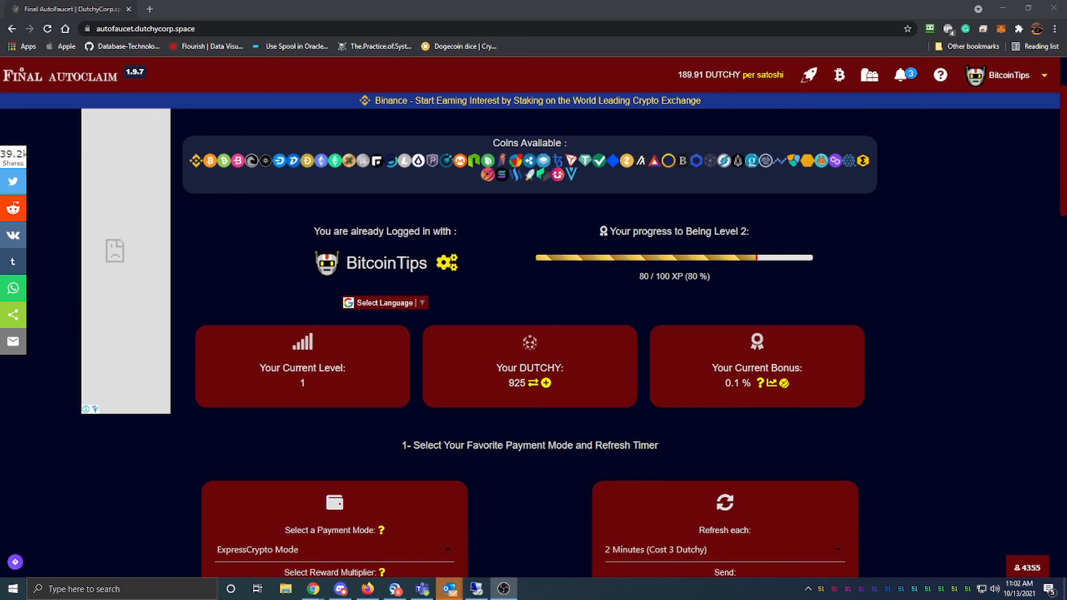
pyautogui.moveTo(702, 249)
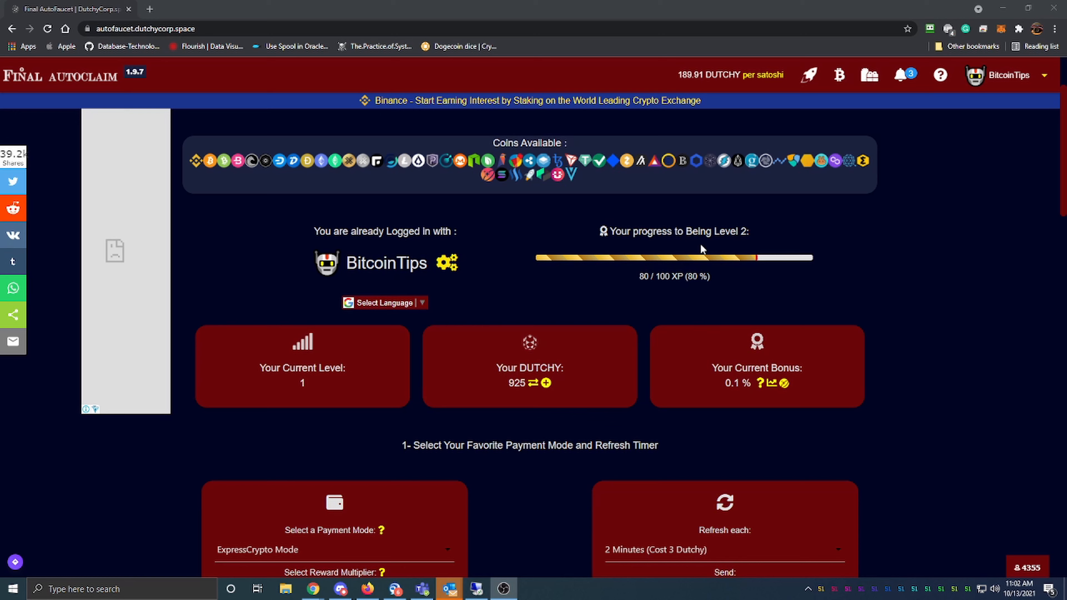
pyautogui.moveTo(798, 391)
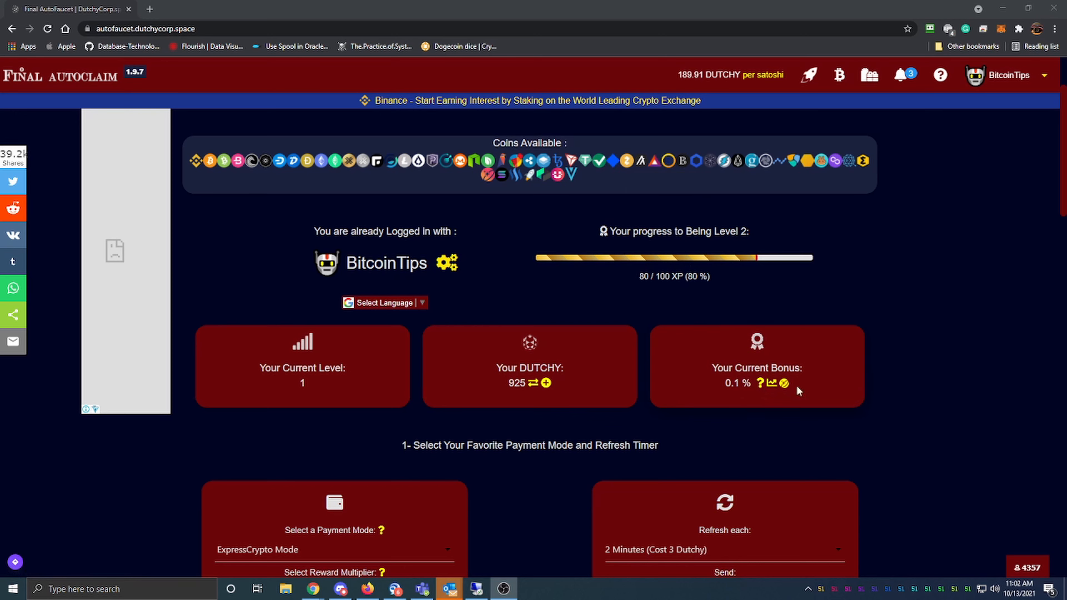
pyautogui.moveTo(833, 354)
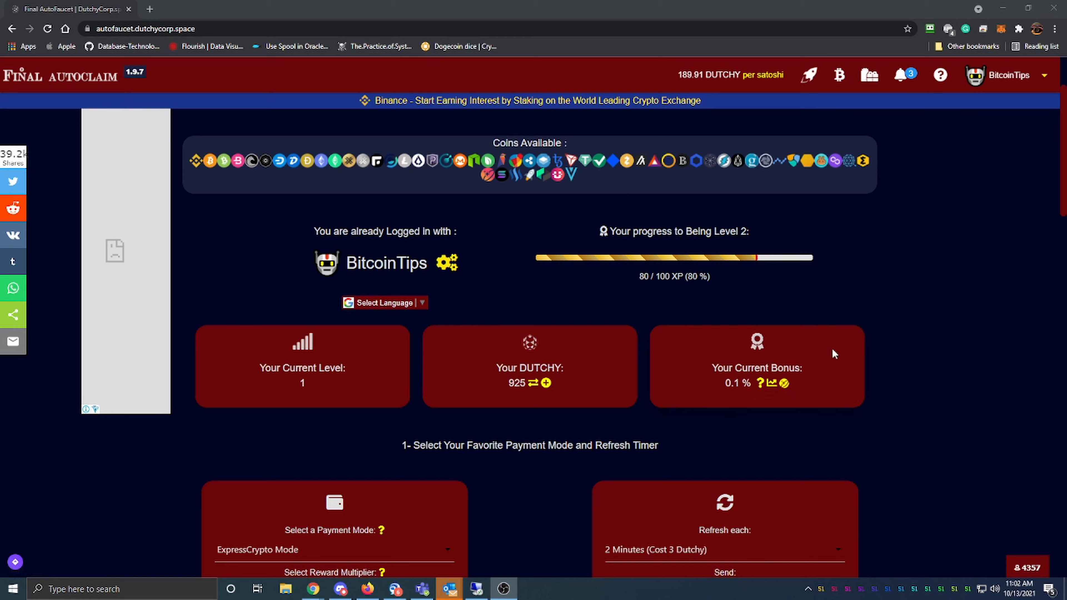
pyautogui.moveTo(917, 348)
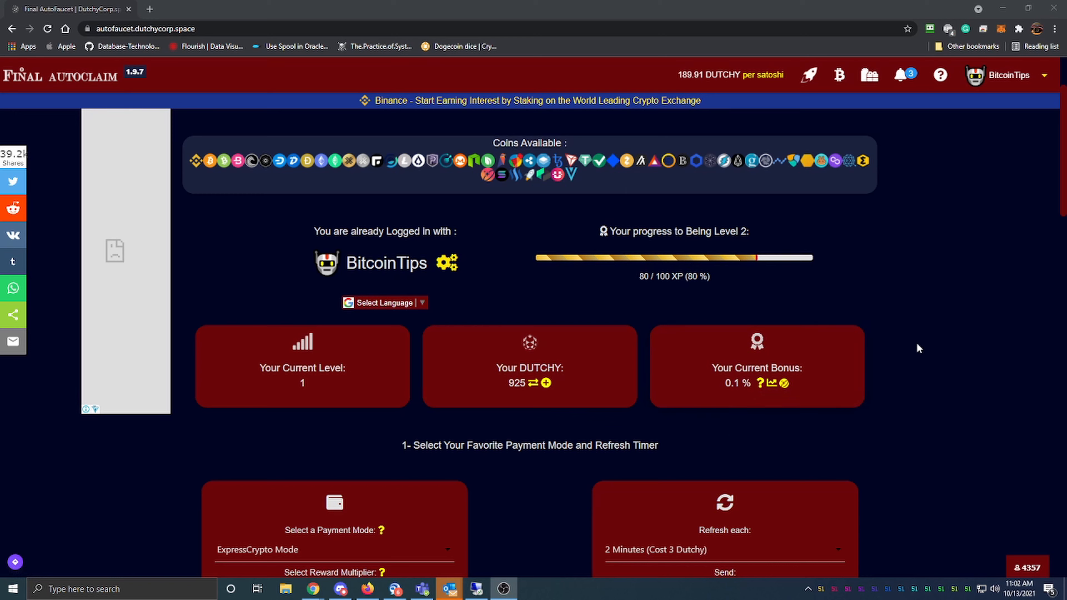
pyautogui.moveTo(821, 425)
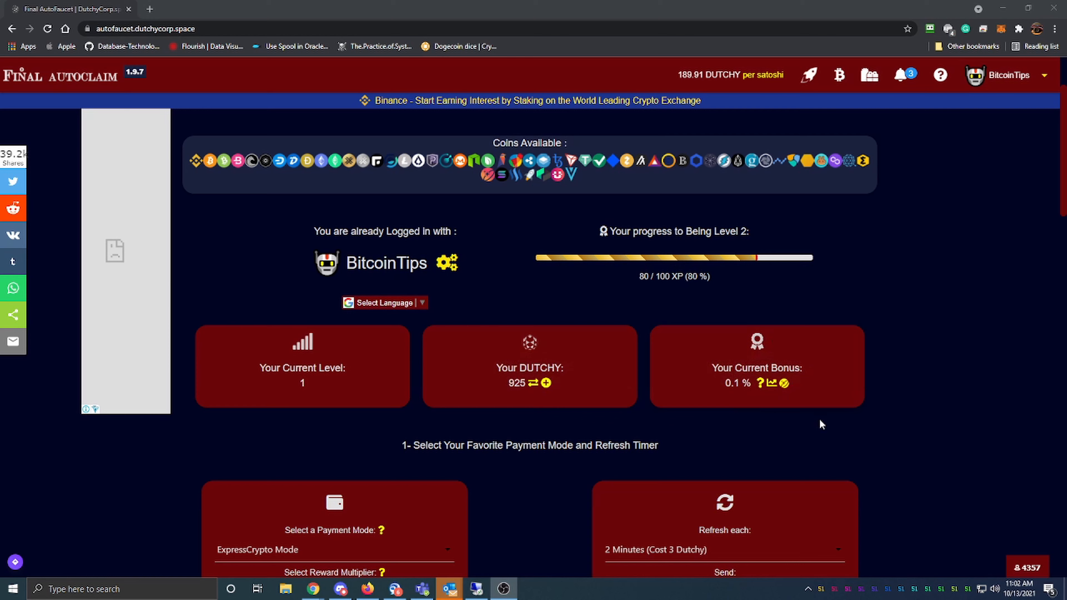
pyautogui.moveTo(518, 329)
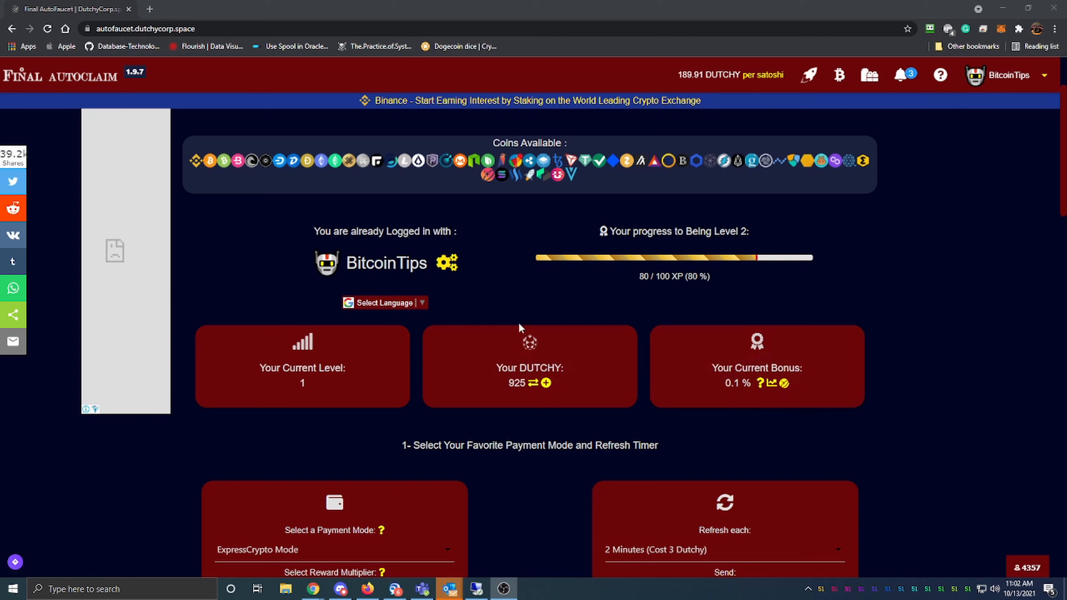
pyautogui.moveTo(545, 418)
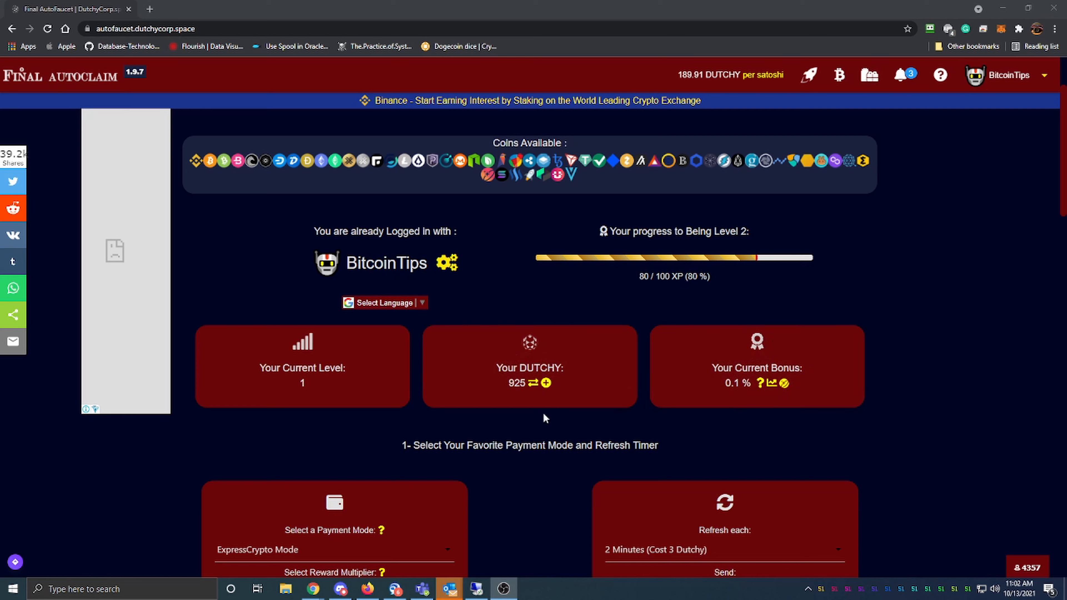
pyautogui.moveTo(788, 300)
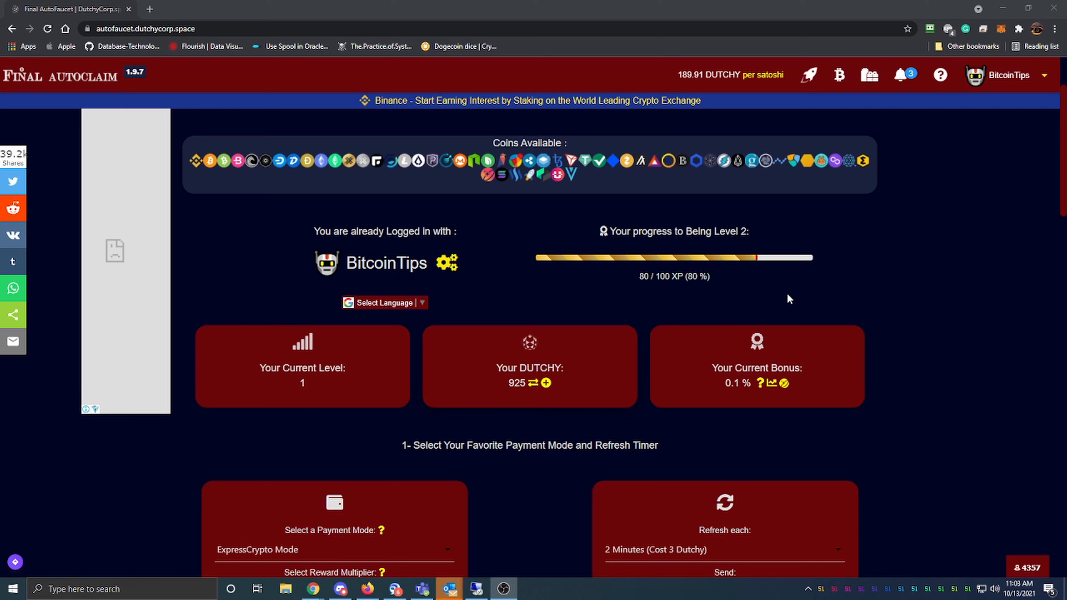
pyautogui.moveTo(563, 245)
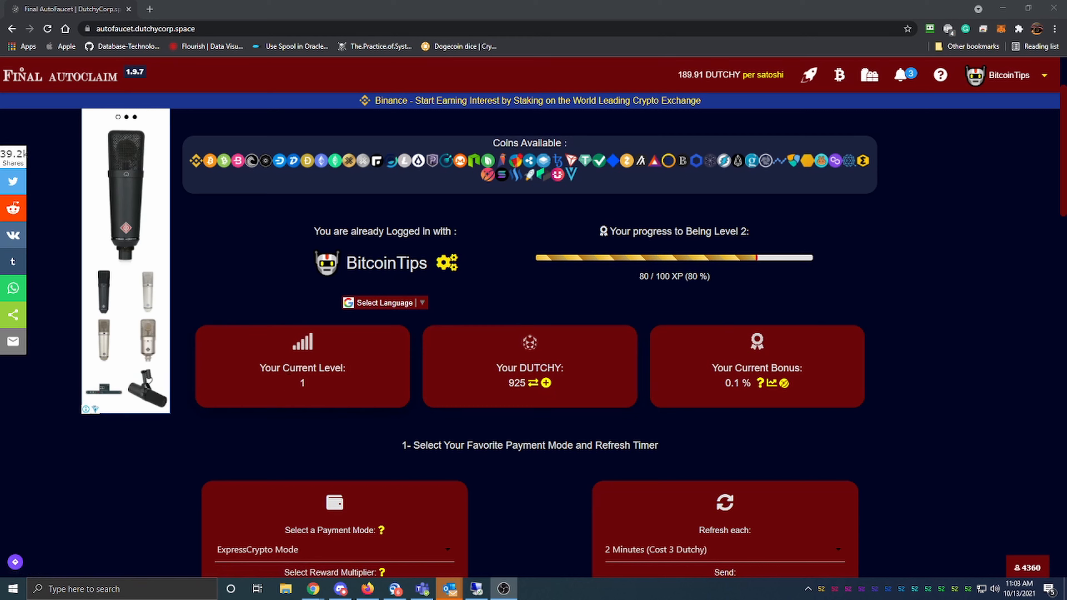
pyautogui.moveTo(295, 351)
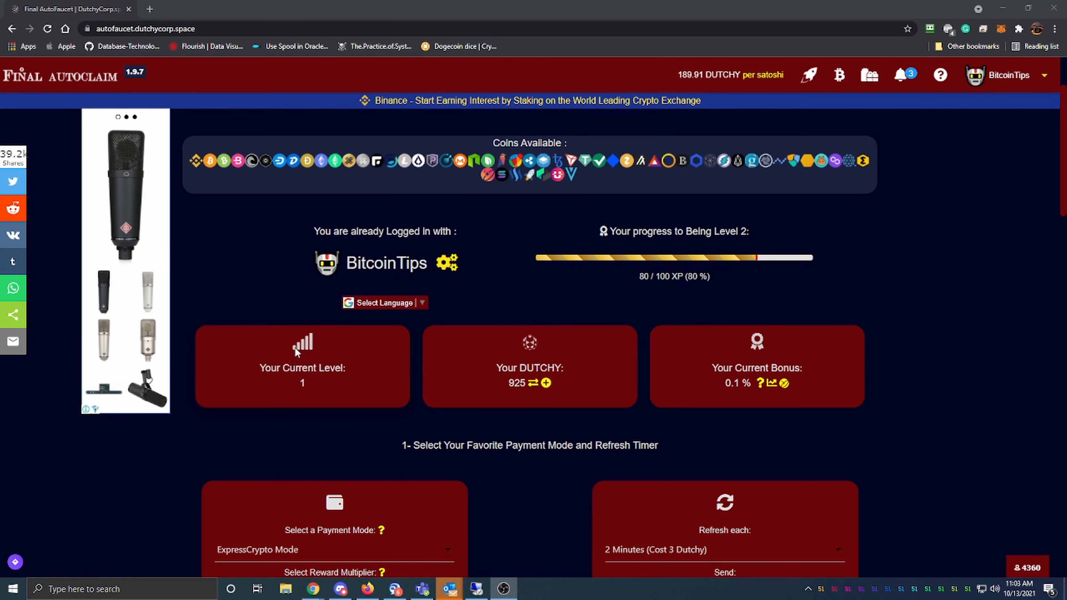
pyautogui.moveTo(303, 346)
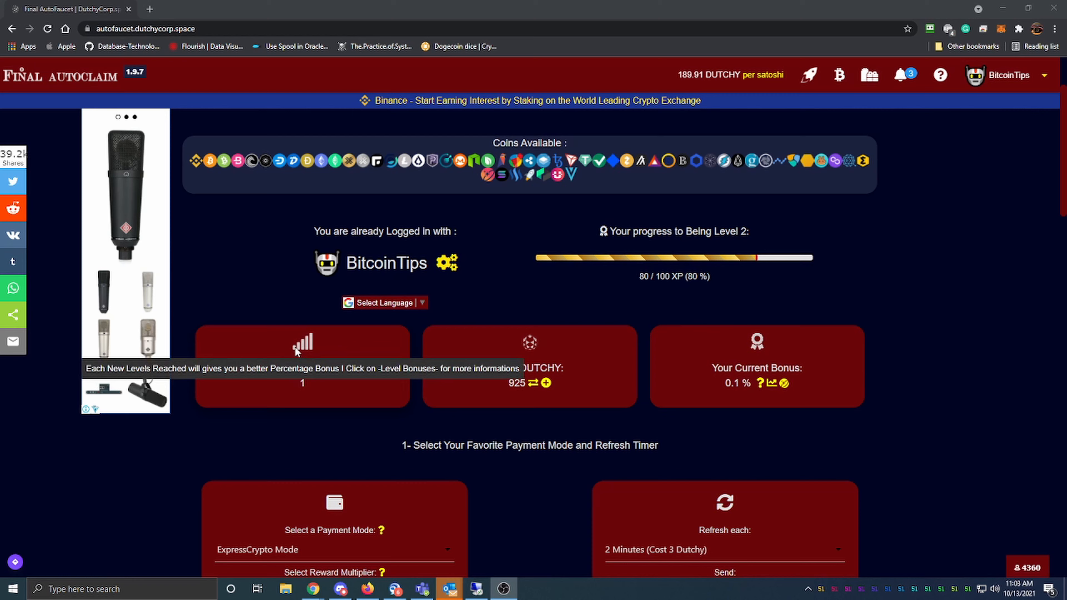
pyautogui.moveTo(514, 436)
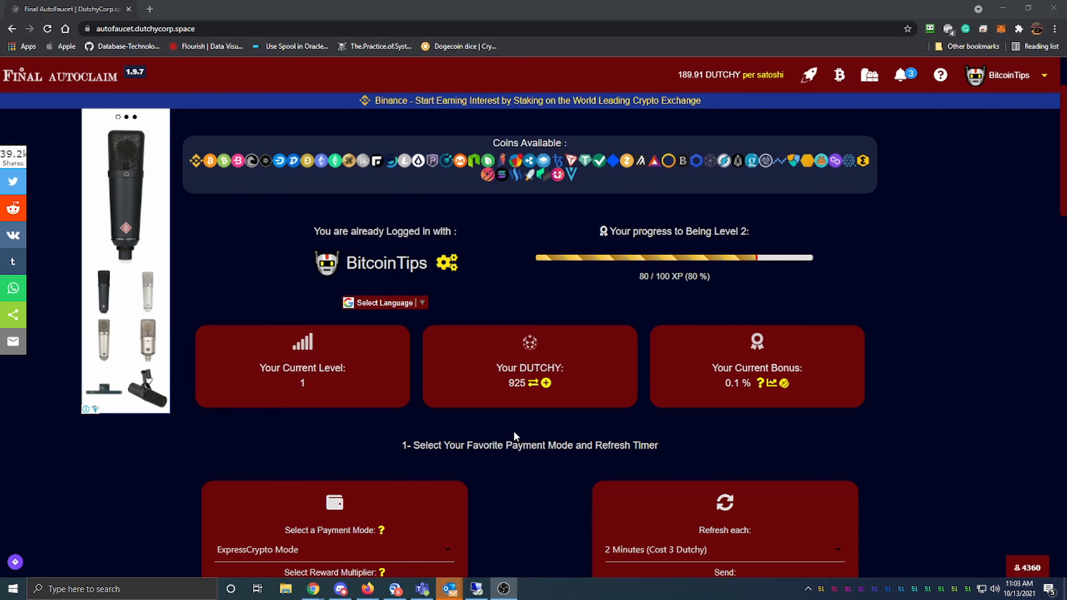
pyautogui.moveTo(495, 382)
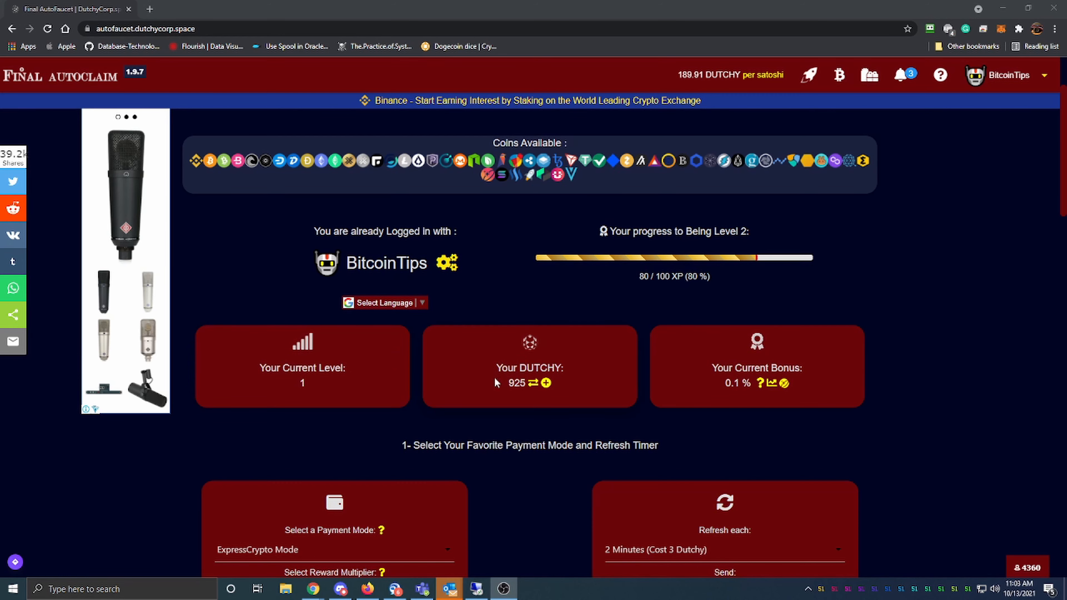
pyautogui.scroll(-3)
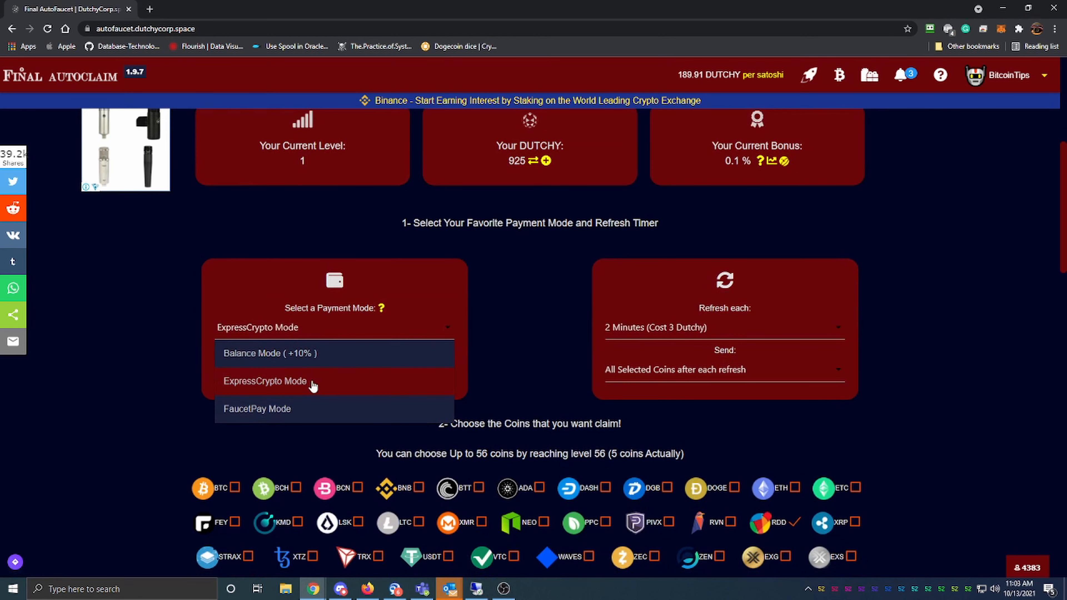
pyautogui.moveTo(293, 359)
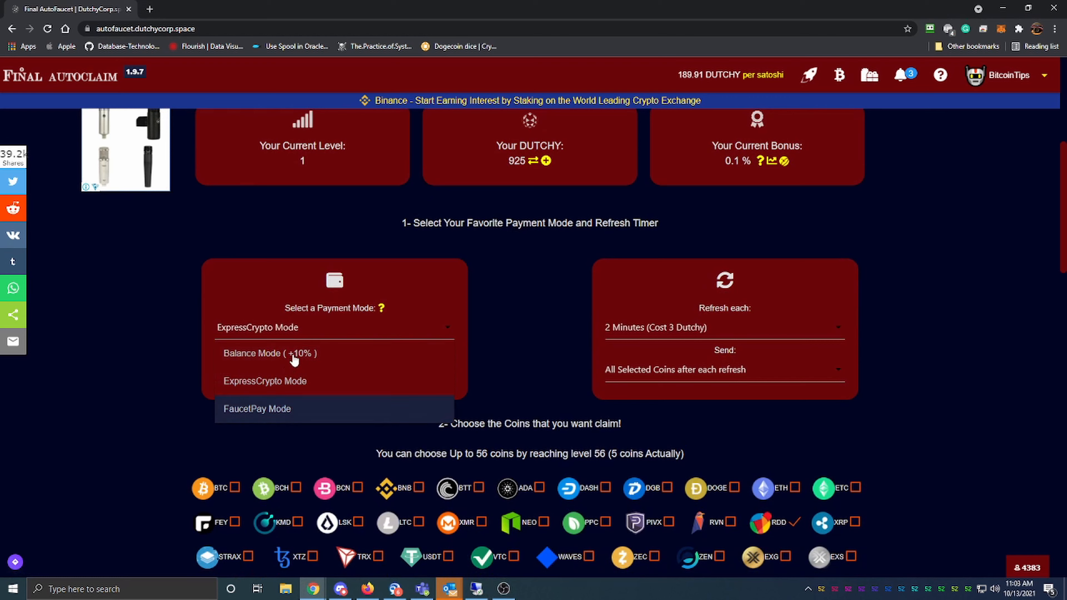
pyautogui.moveTo(320, 358)
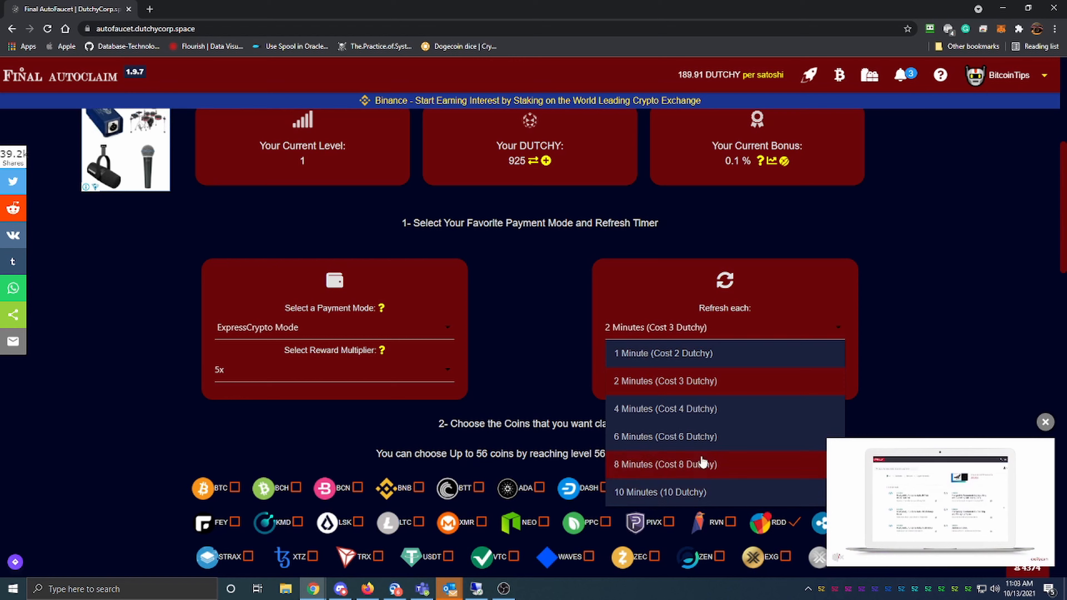
pyautogui.click(665, 380)
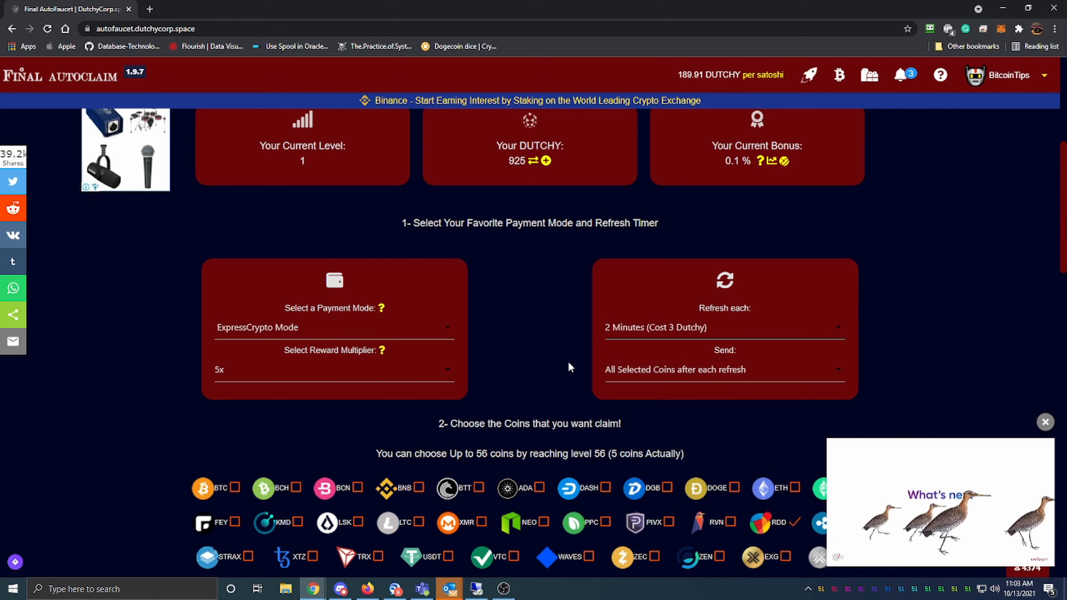
pyautogui.moveTo(707, 375)
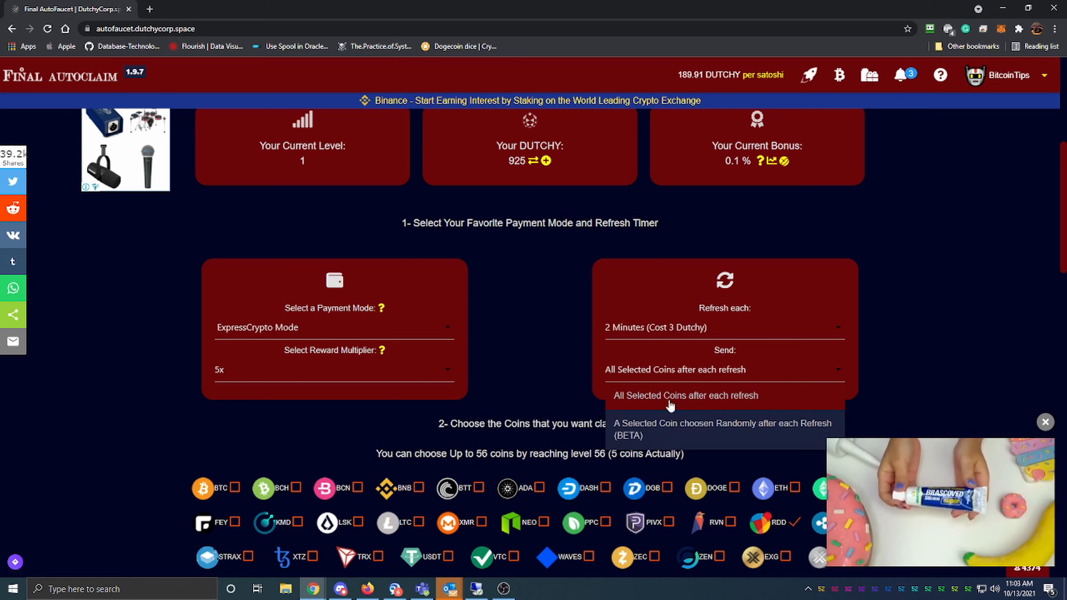
pyautogui.scroll(-3)
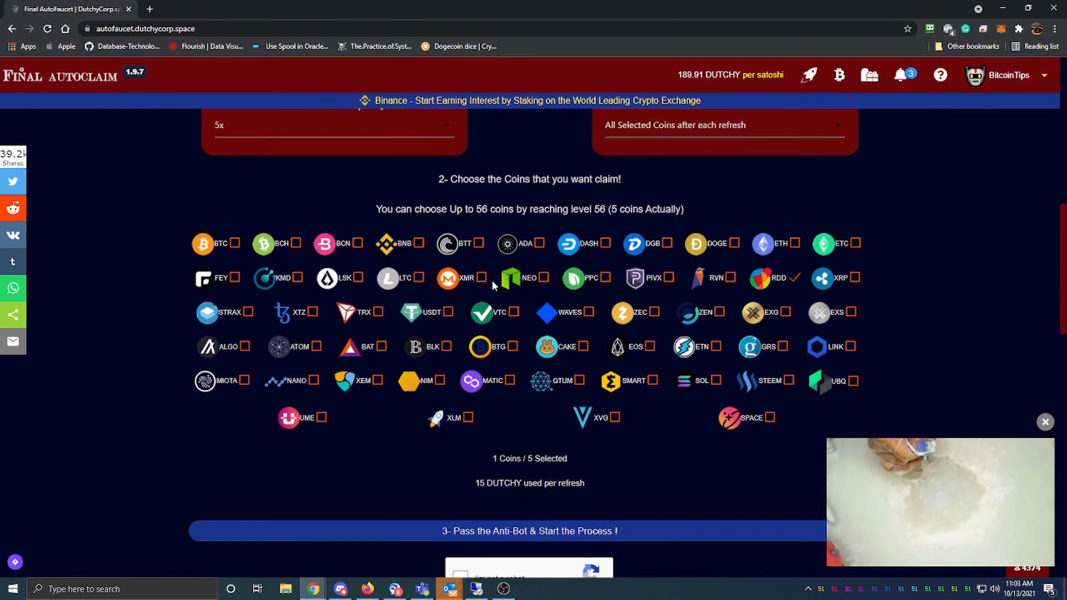
pyautogui.scroll(-3)
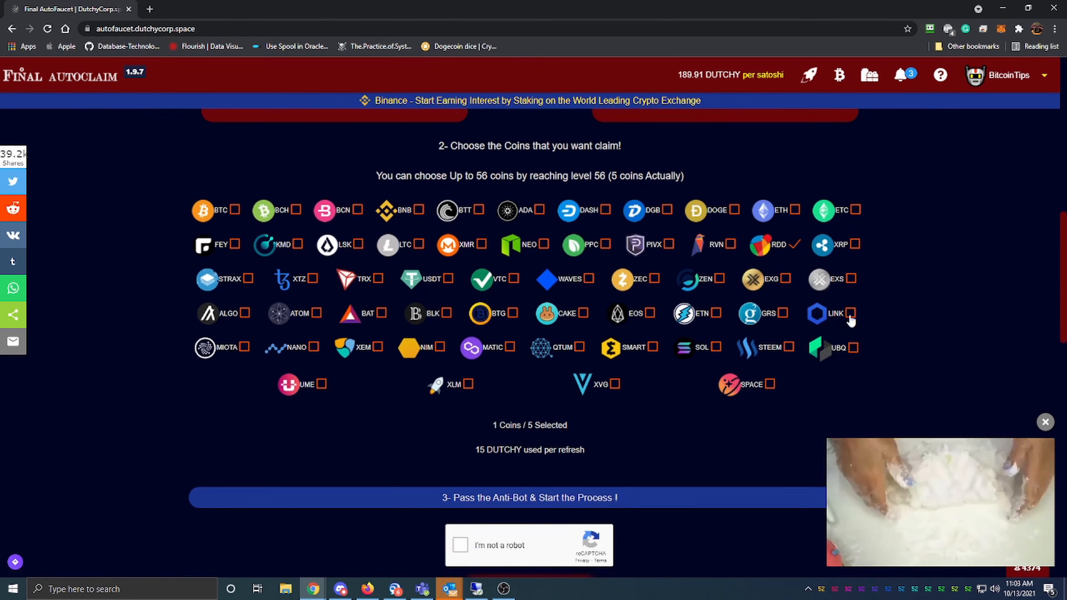
pyautogui.moveTo(503, 280)
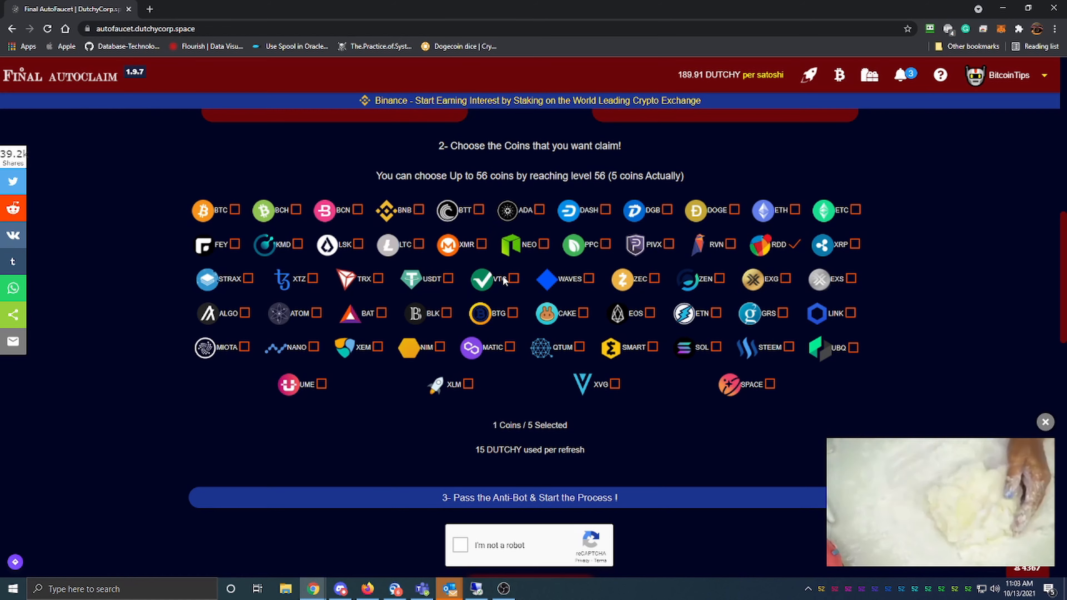
pyautogui.moveTo(600, 254)
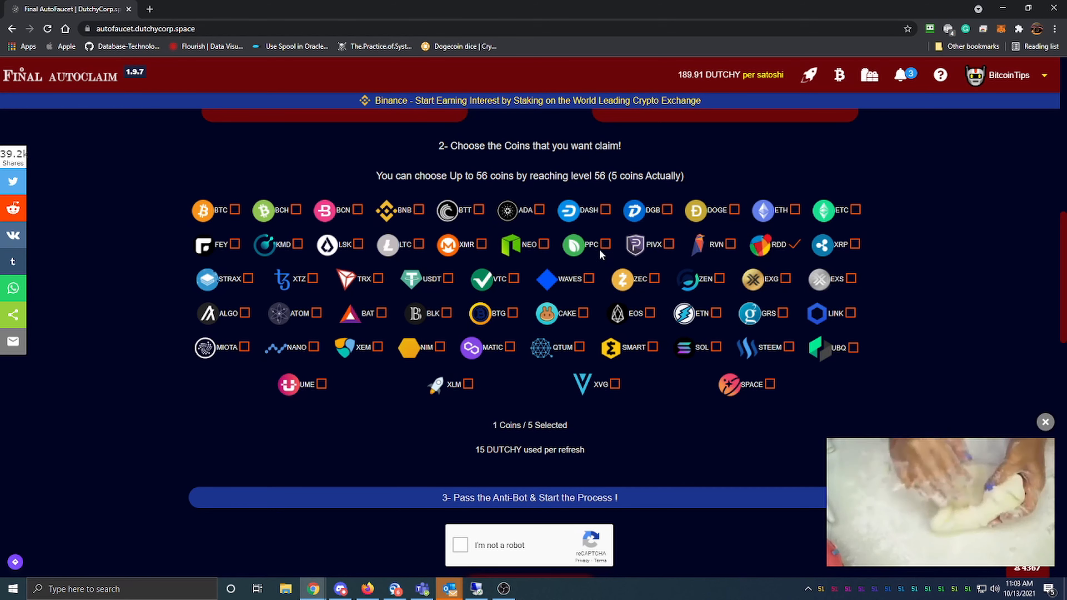
pyautogui.moveTo(777, 249)
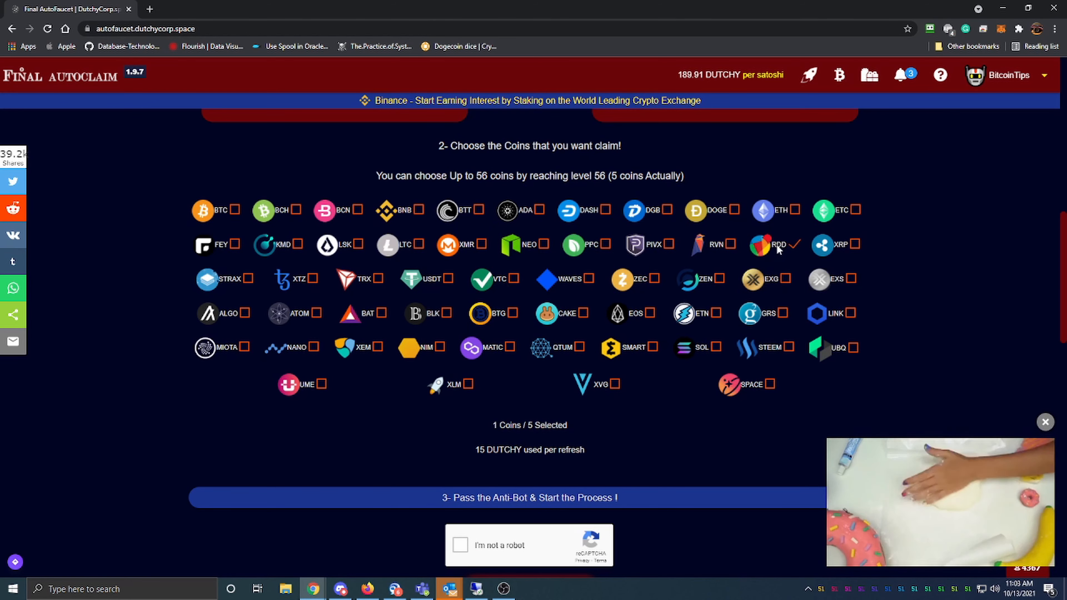
# Scroll back up toward the top of the dashboard near the navigation menu.
pyautogui.click(1045, 421)
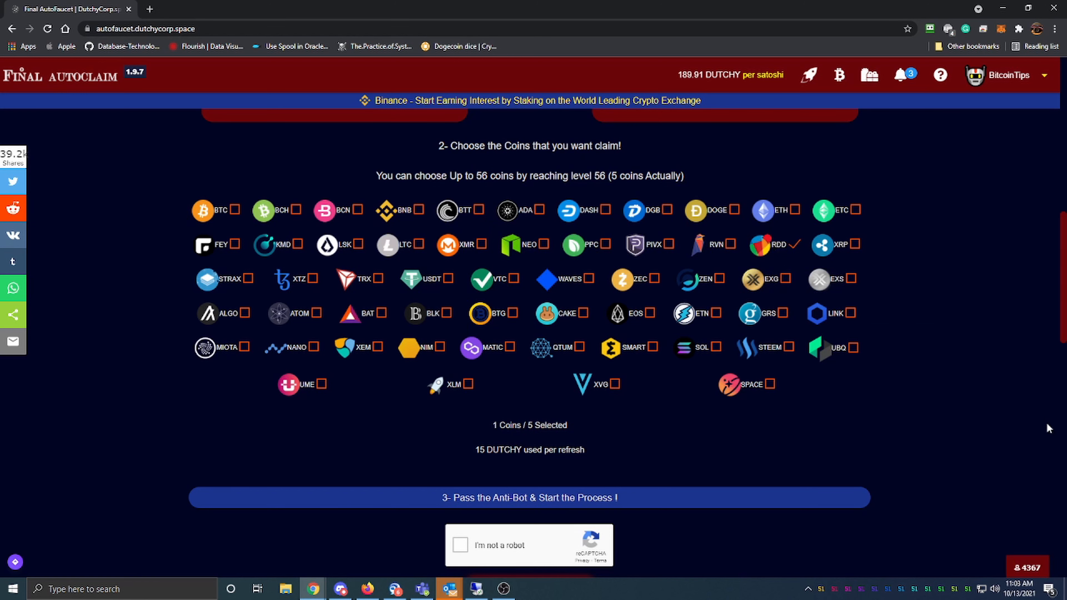
pyautogui.moveTo(851, 415)
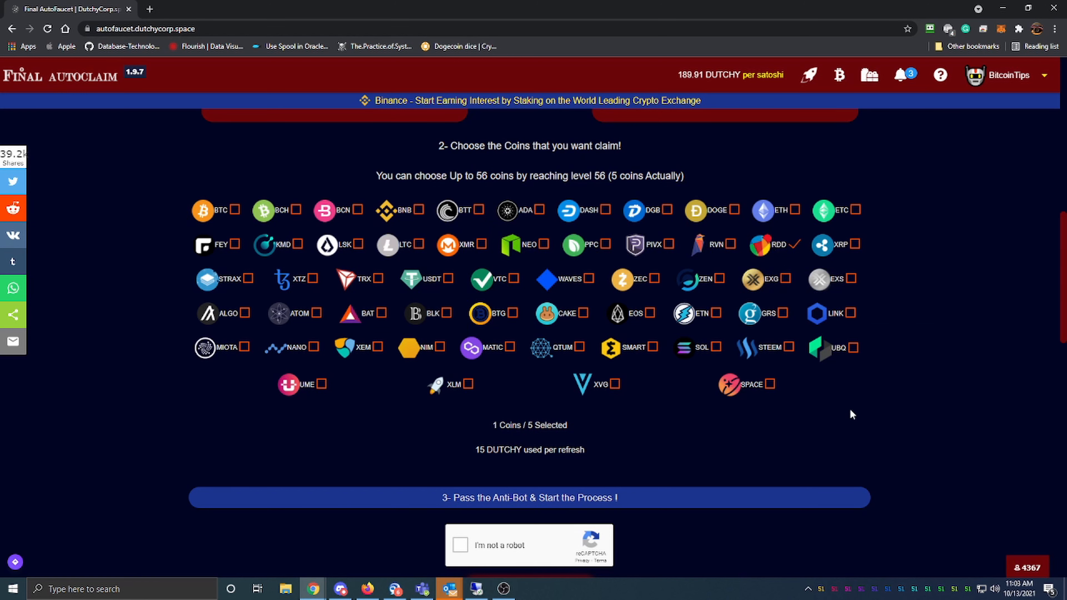
pyautogui.moveTo(313, 301)
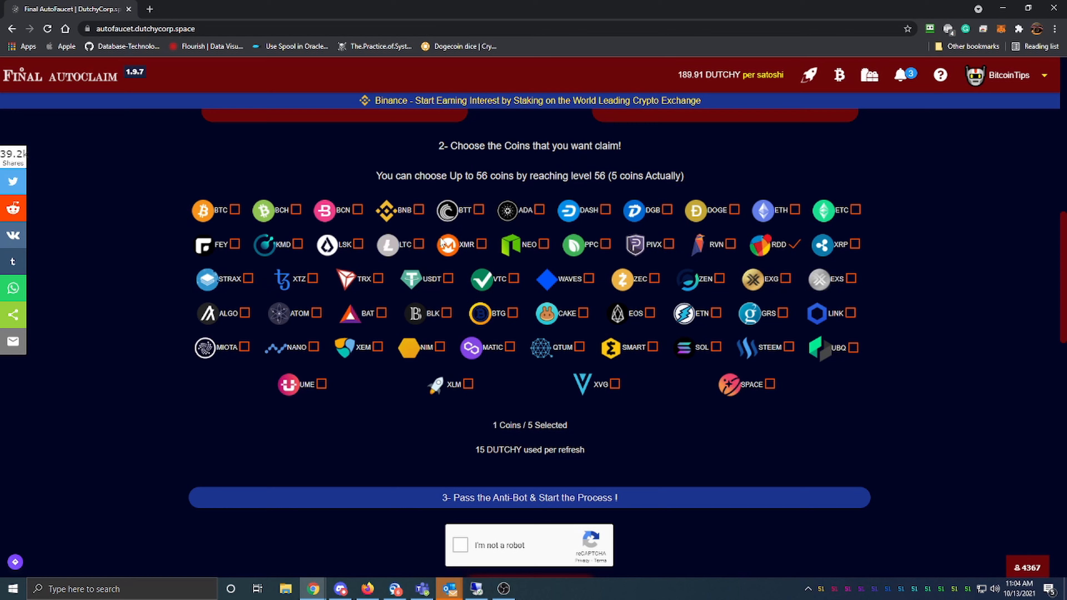
pyautogui.moveTo(426, 286)
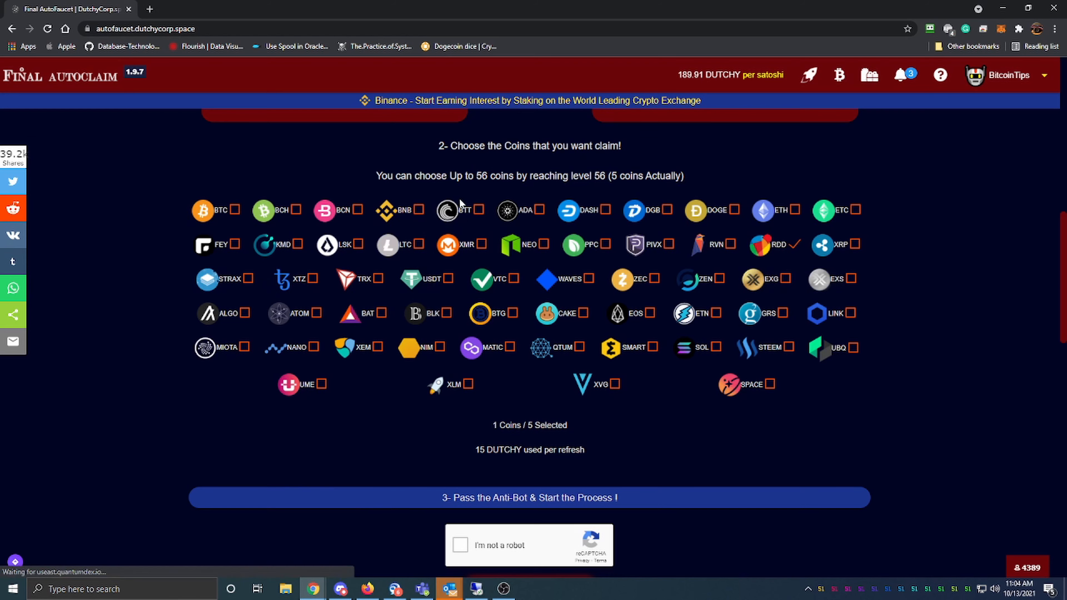
pyautogui.moveTo(731, 313)
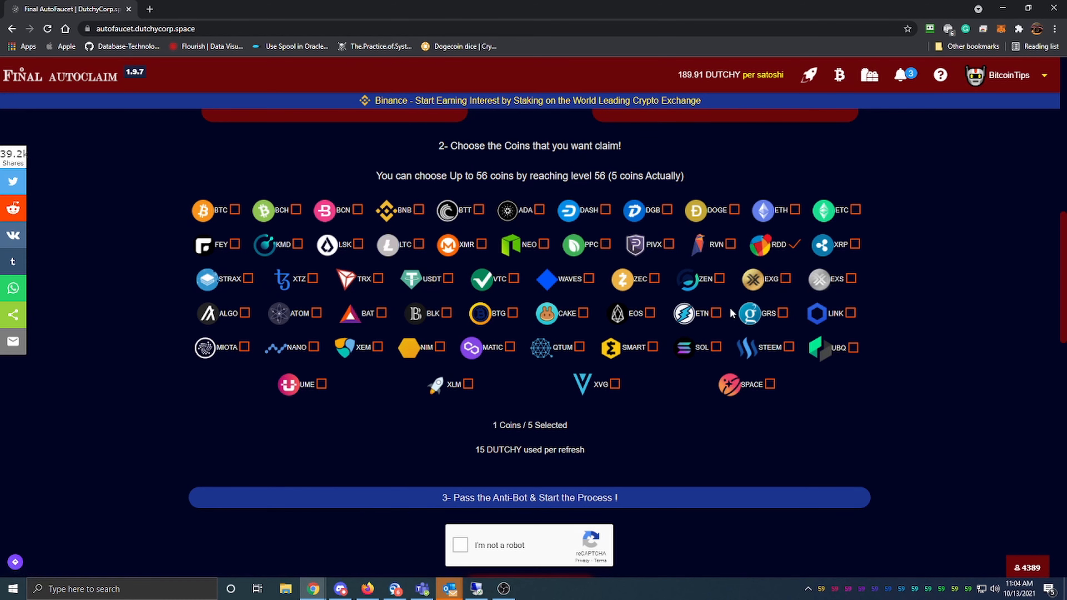
pyautogui.scroll(-3)
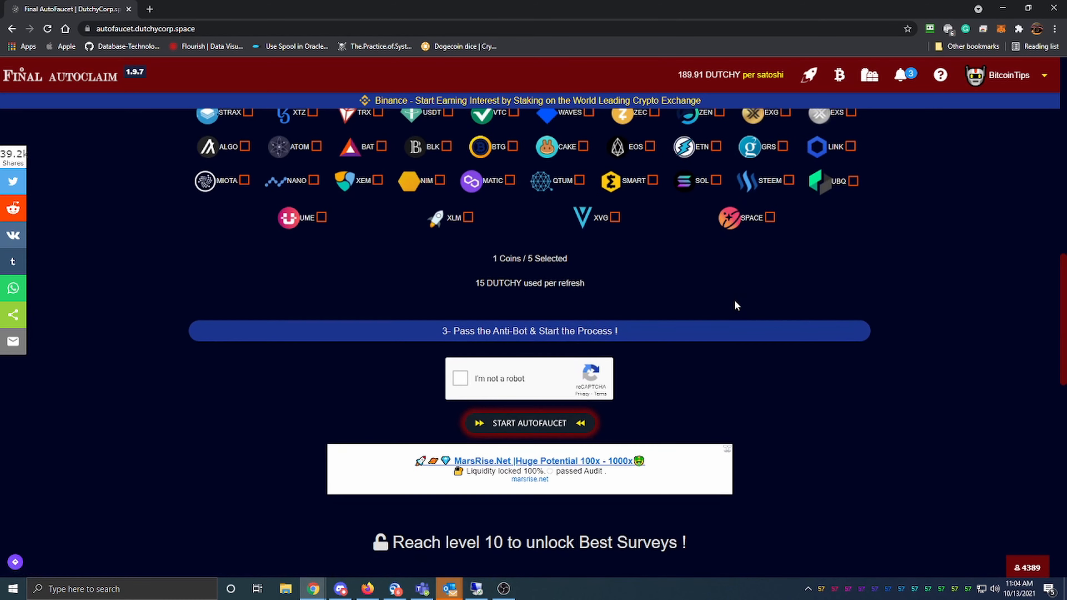
pyautogui.moveTo(517, 437)
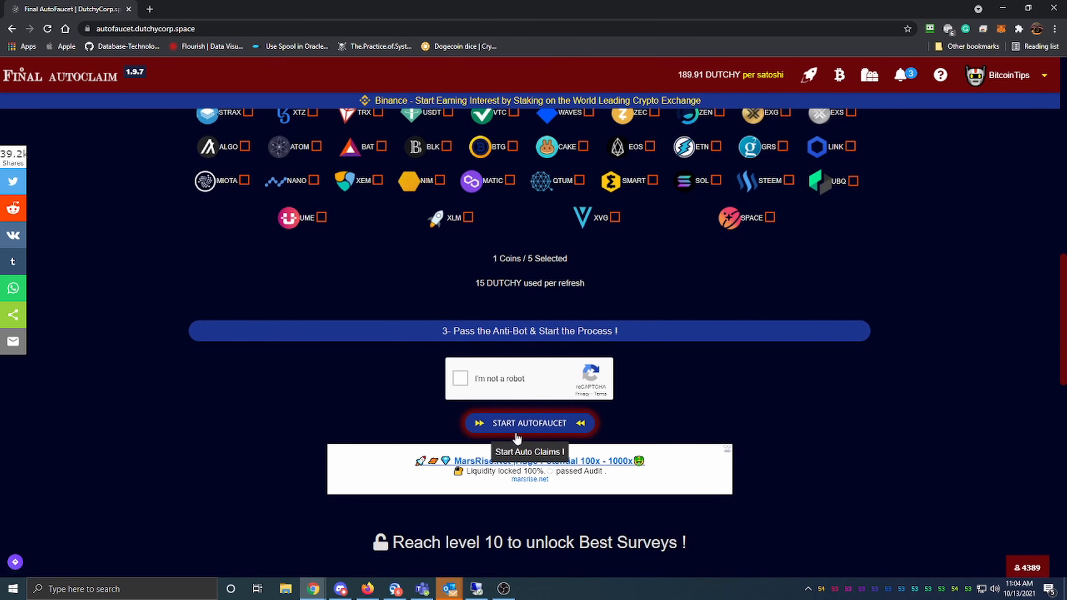
pyautogui.scroll(3)
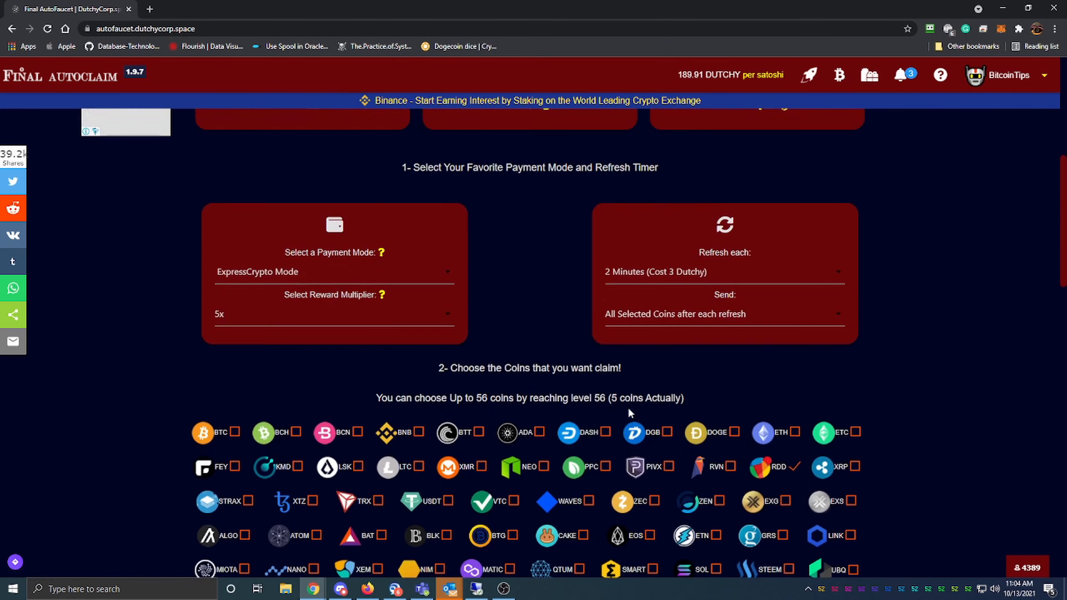
pyautogui.scroll(3)
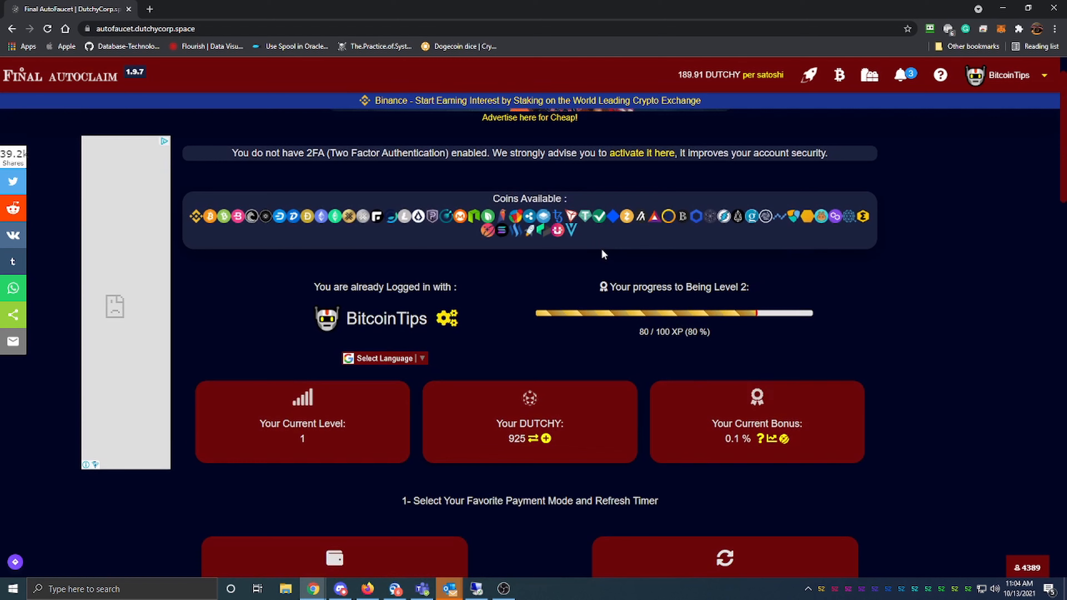
pyautogui.moveTo(554, 410)
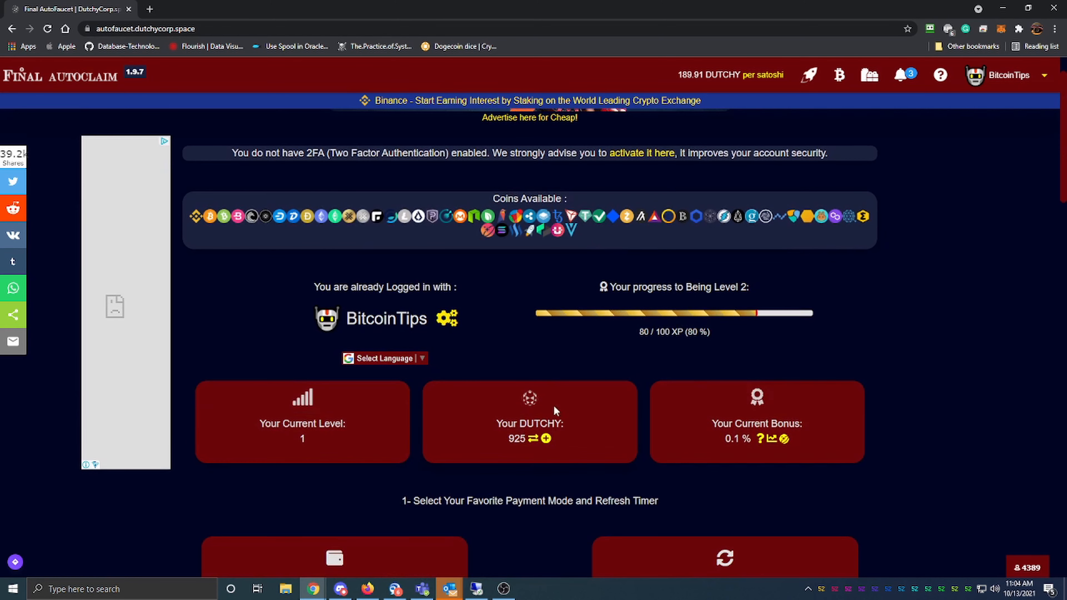
pyautogui.moveTo(482, 454)
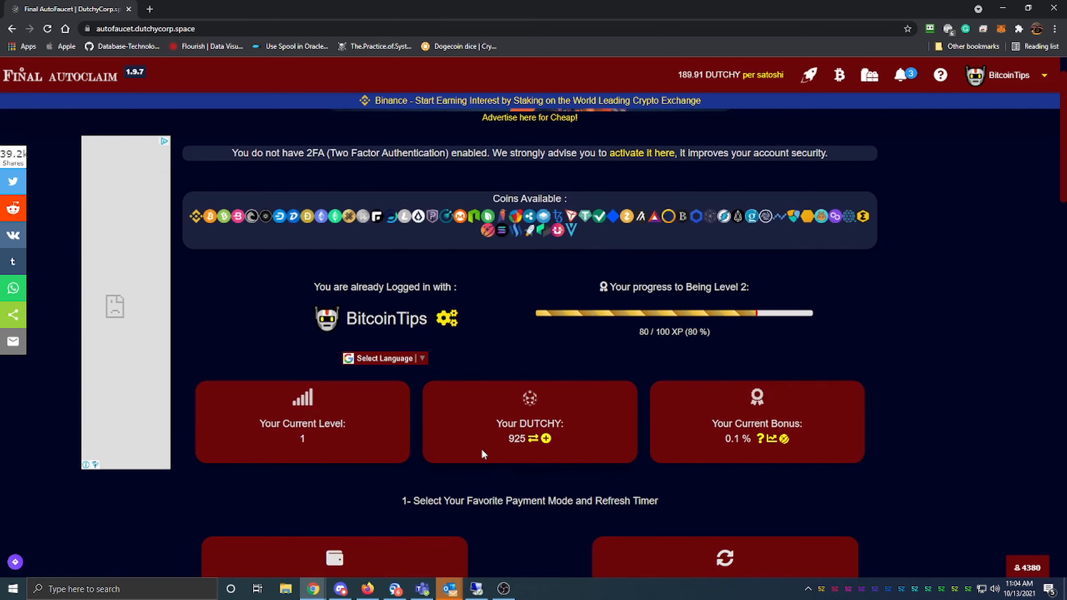
pyautogui.moveTo(448, 406)
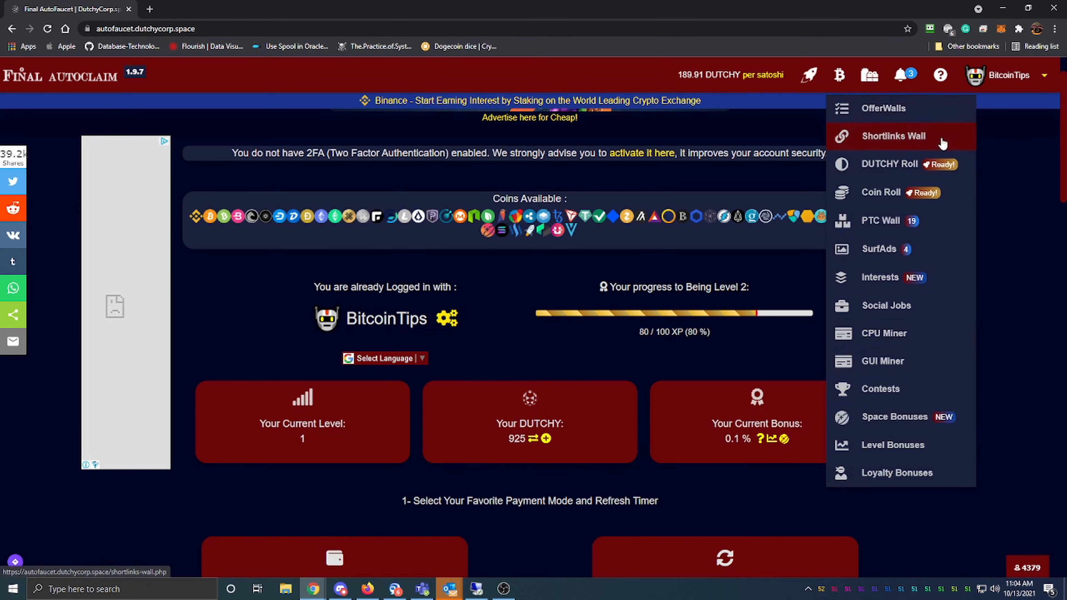
pyautogui.moveTo(905, 230)
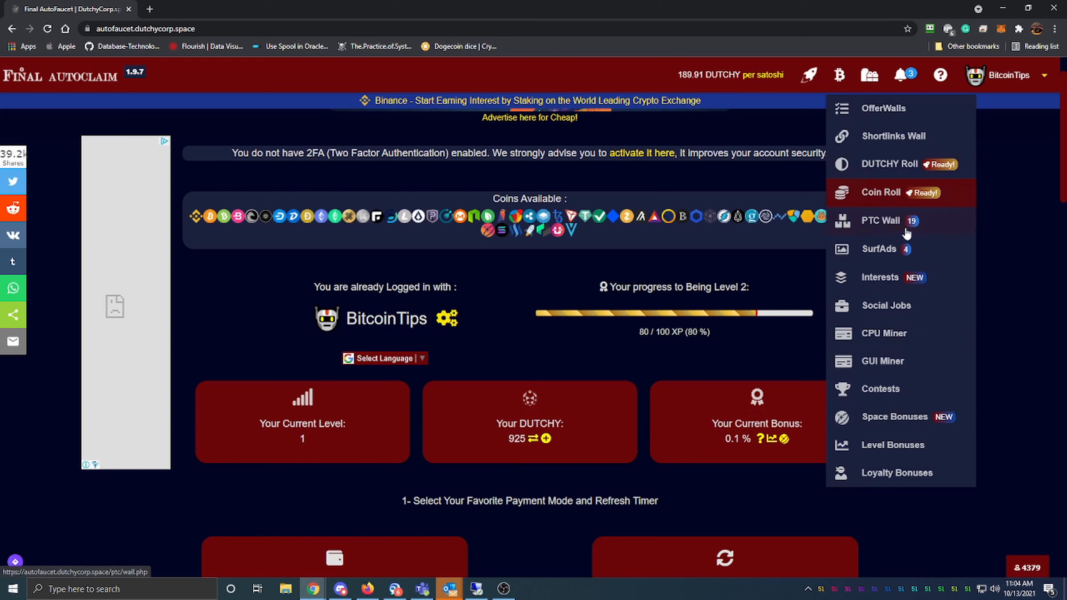
pyautogui.moveTo(898, 277)
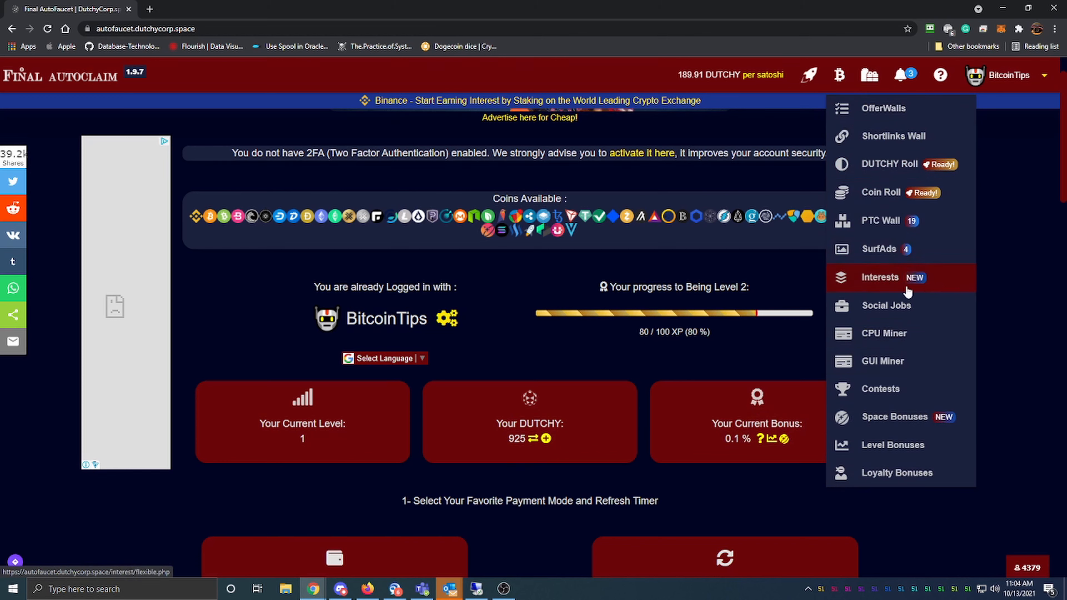
pyautogui.moveTo(898, 333)
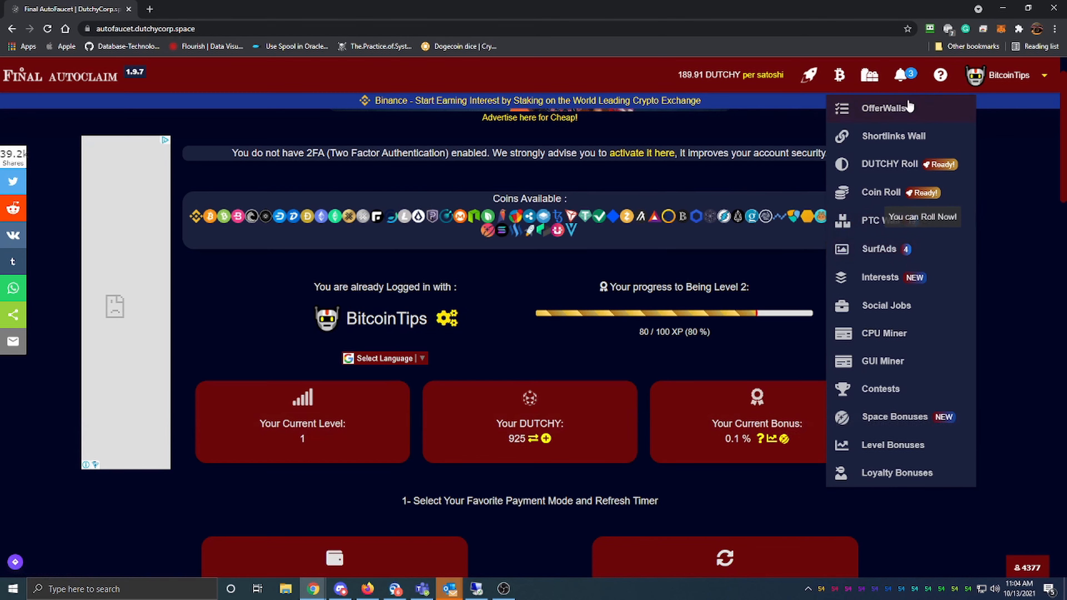
# Go to the OfferWalls page and visit the loot.tv video wall.
pyautogui.click(884, 107)
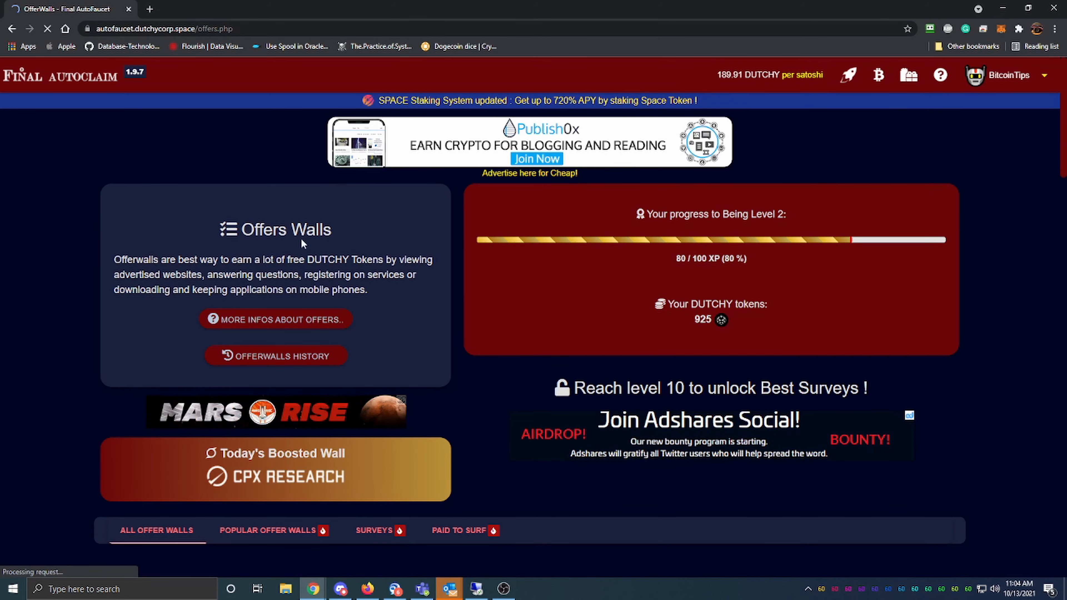
pyautogui.scroll(-3)
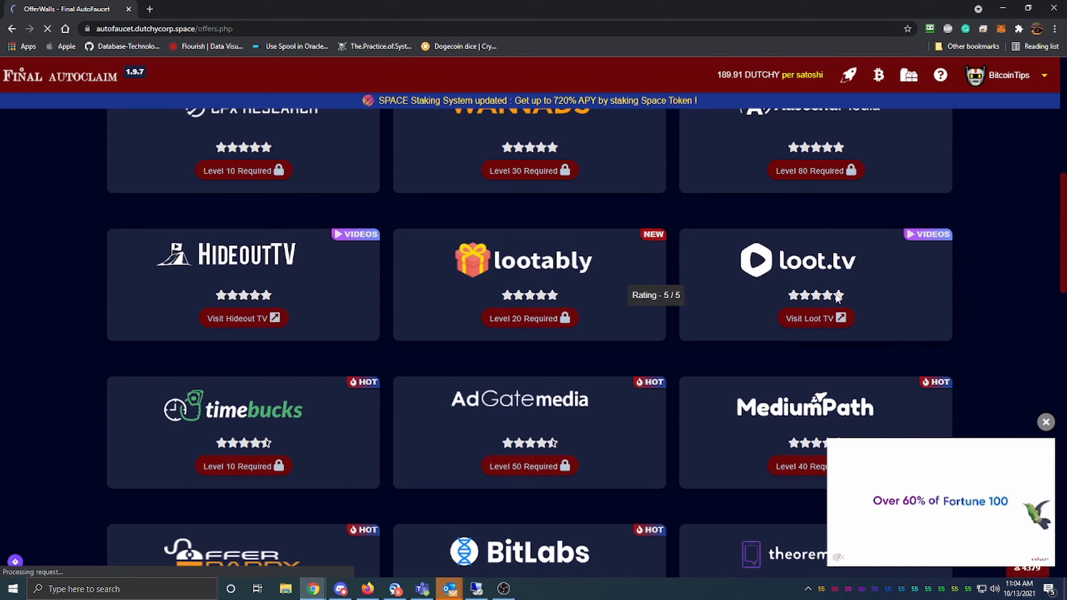
pyautogui.click(1045, 421)
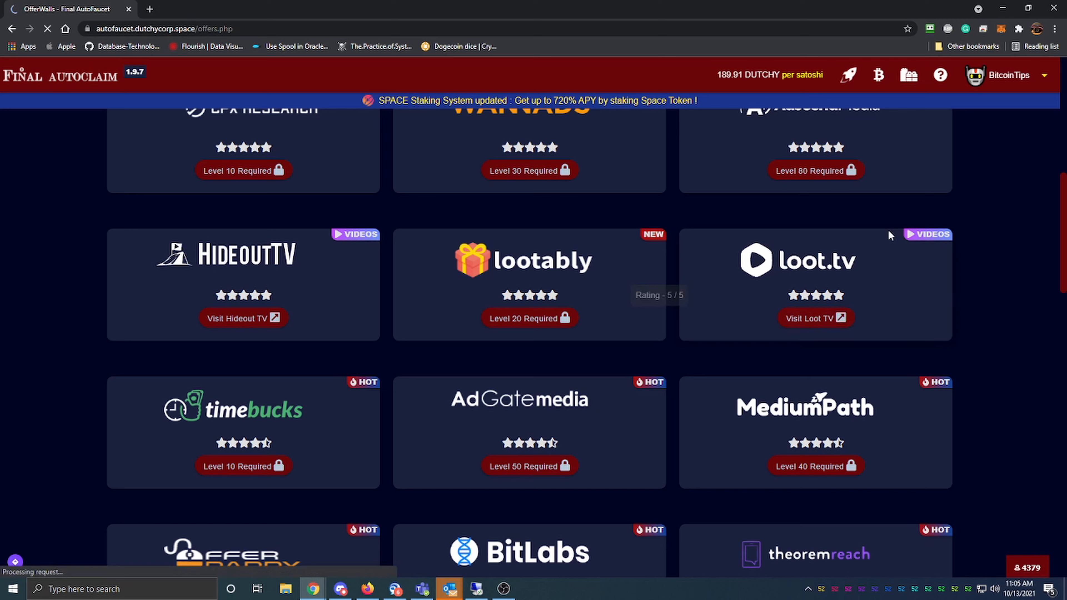
pyautogui.moveTo(789, 203)
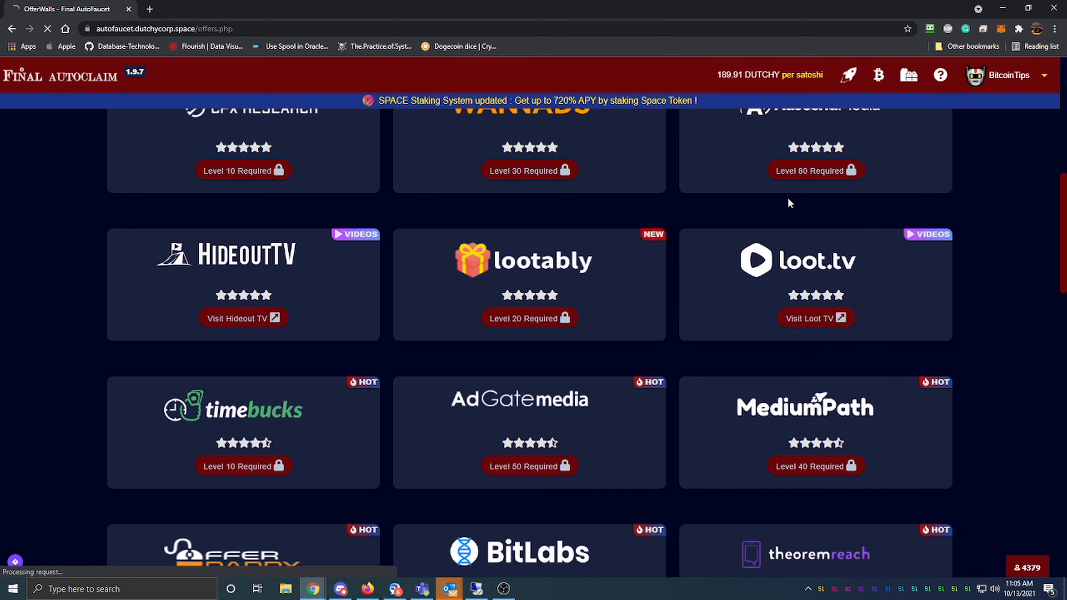
pyautogui.moveTo(917, 193)
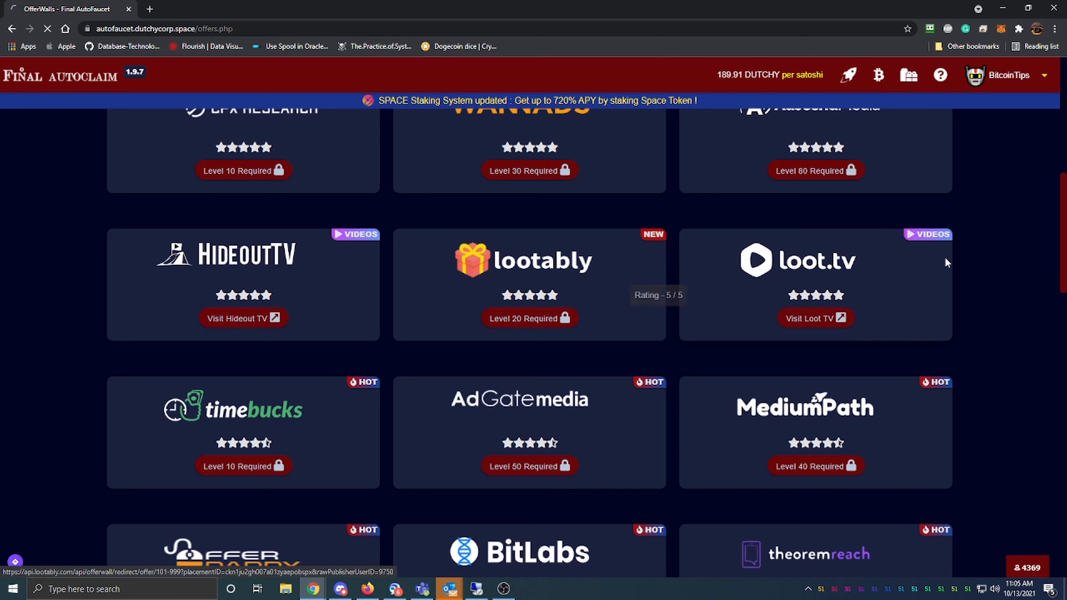
pyautogui.moveTo(946, 264)
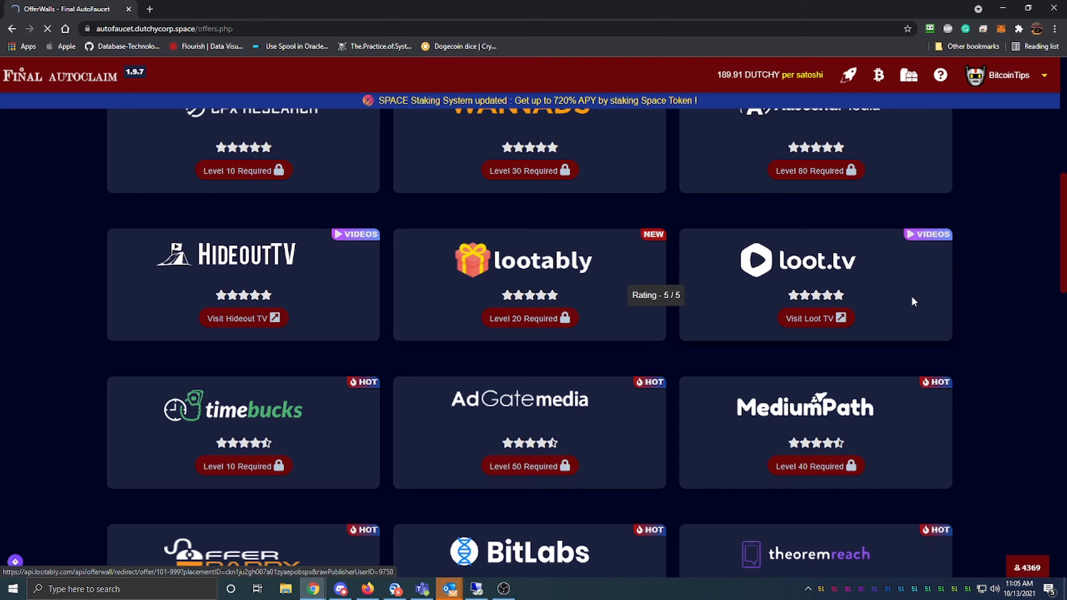
pyautogui.moveTo(236, 272)
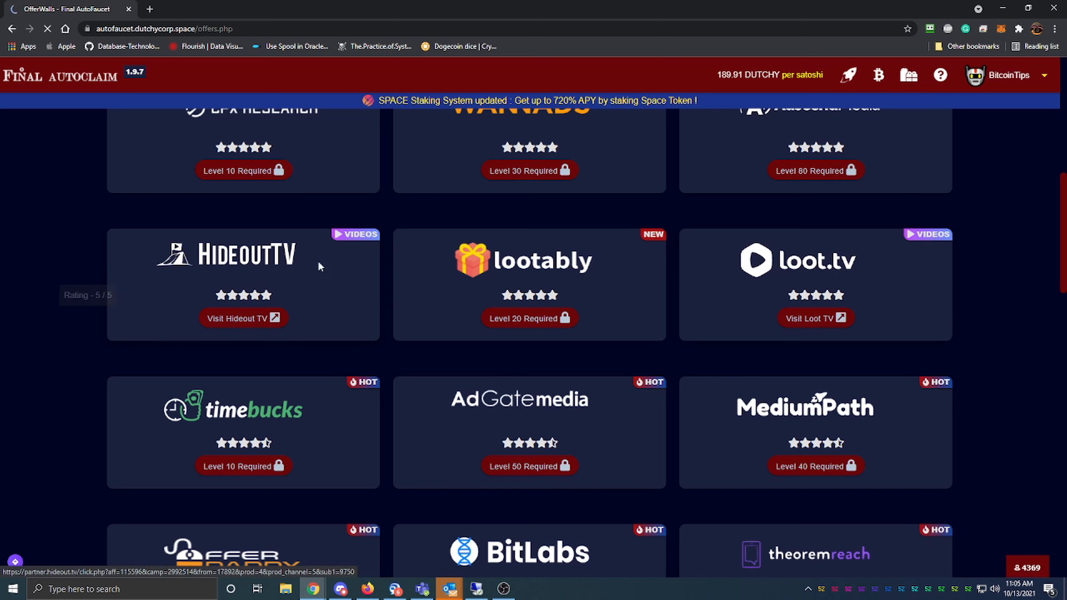
pyautogui.moveTo(583, 522)
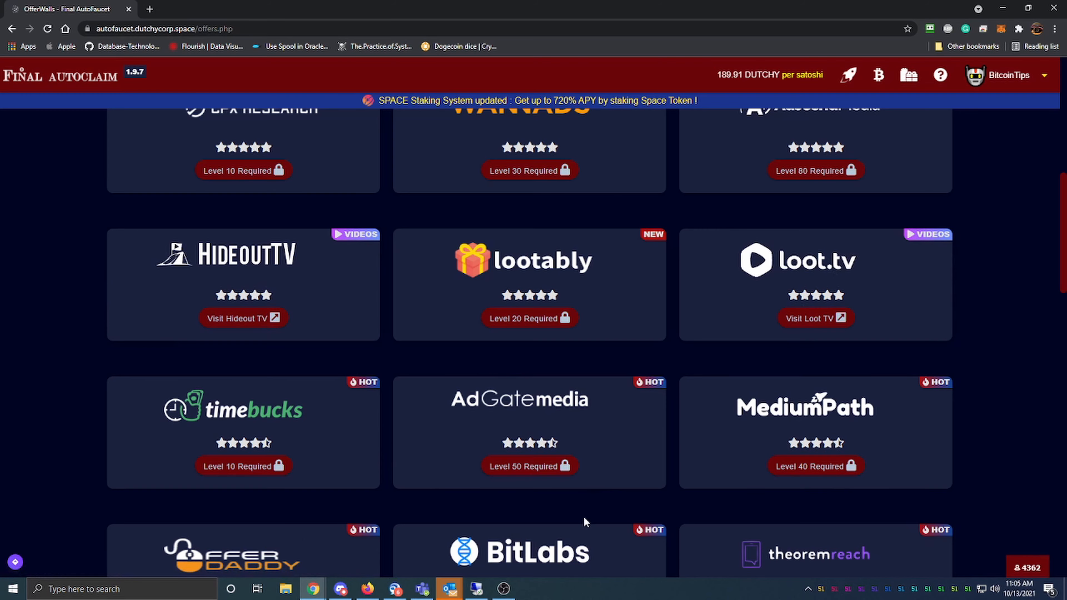
pyautogui.click(816, 318)
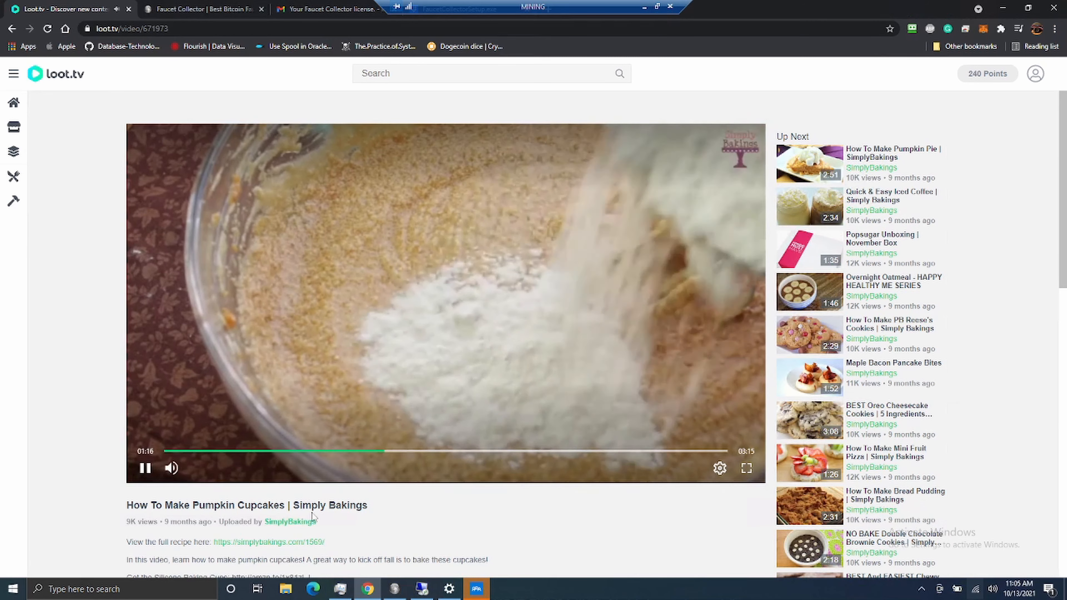
pyautogui.moveTo(863, 116)
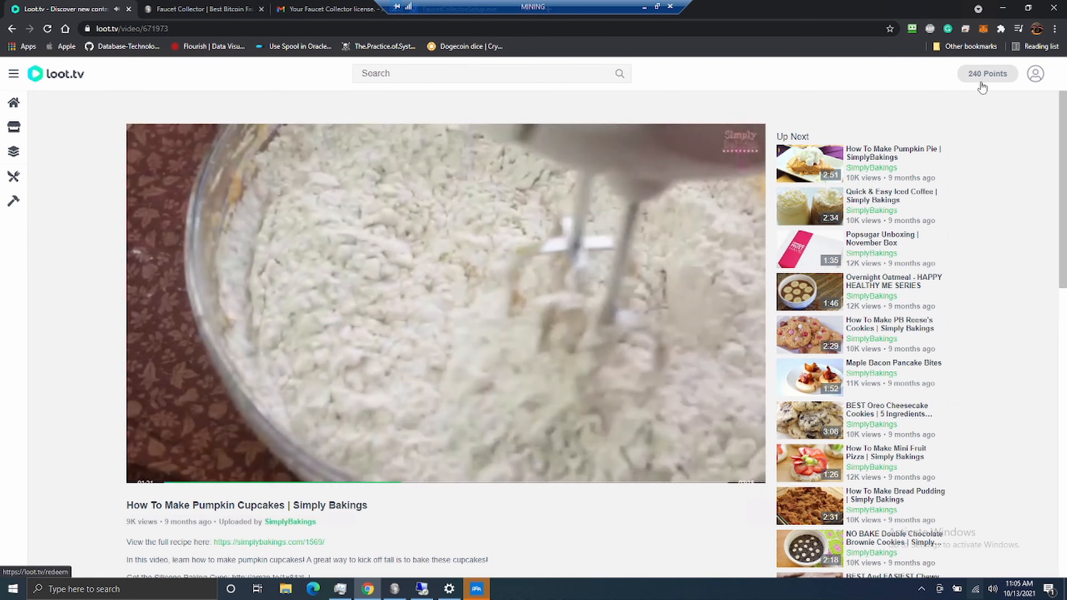
pyautogui.moveTo(973, 80)
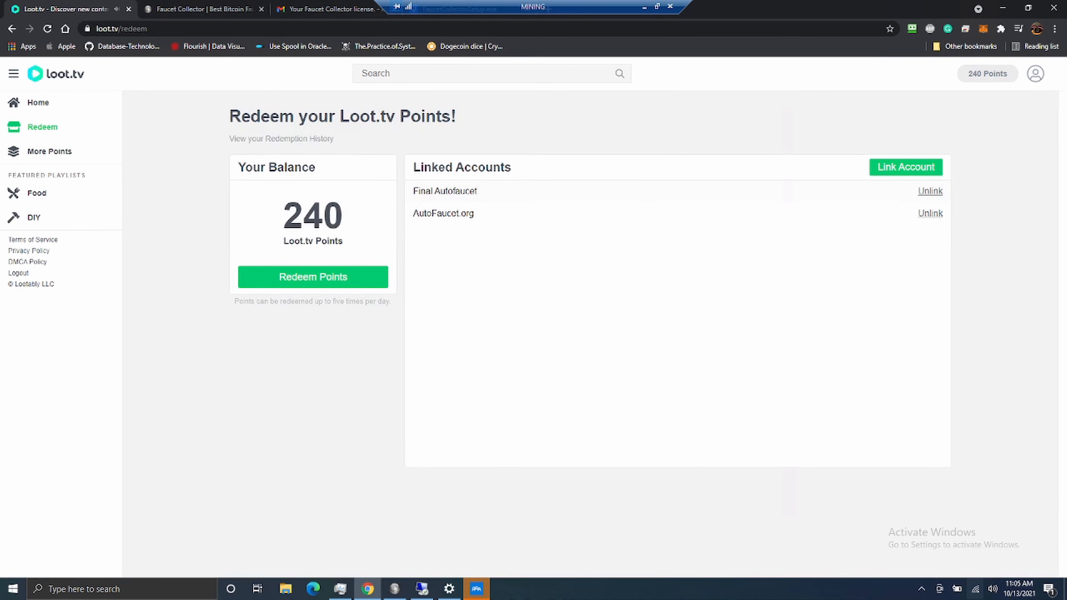
pyautogui.moveTo(495, 190)
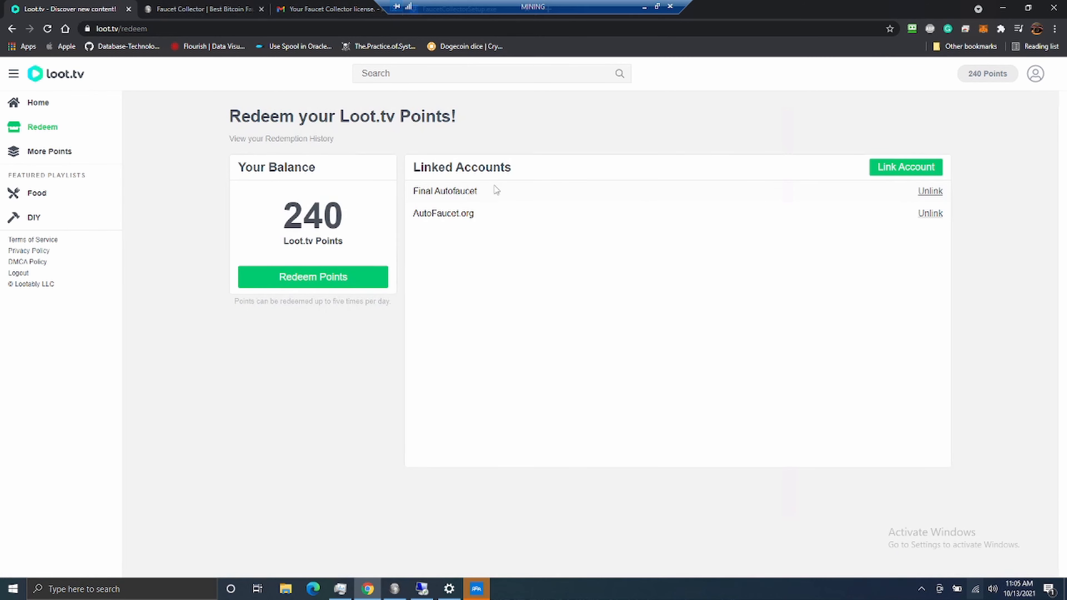
pyautogui.moveTo(454, 225)
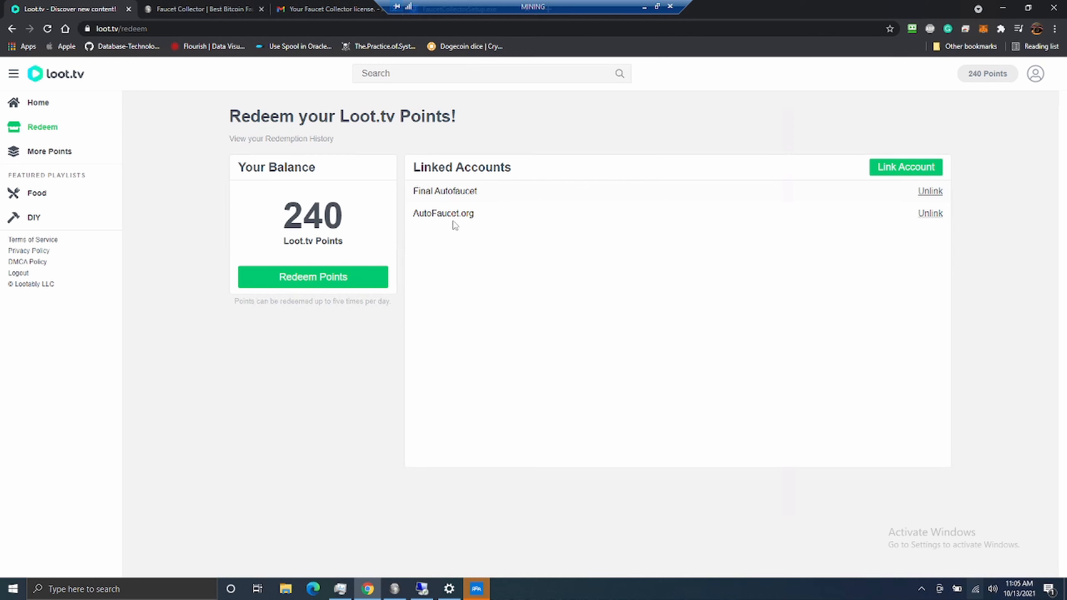
pyautogui.moveTo(476, 218)
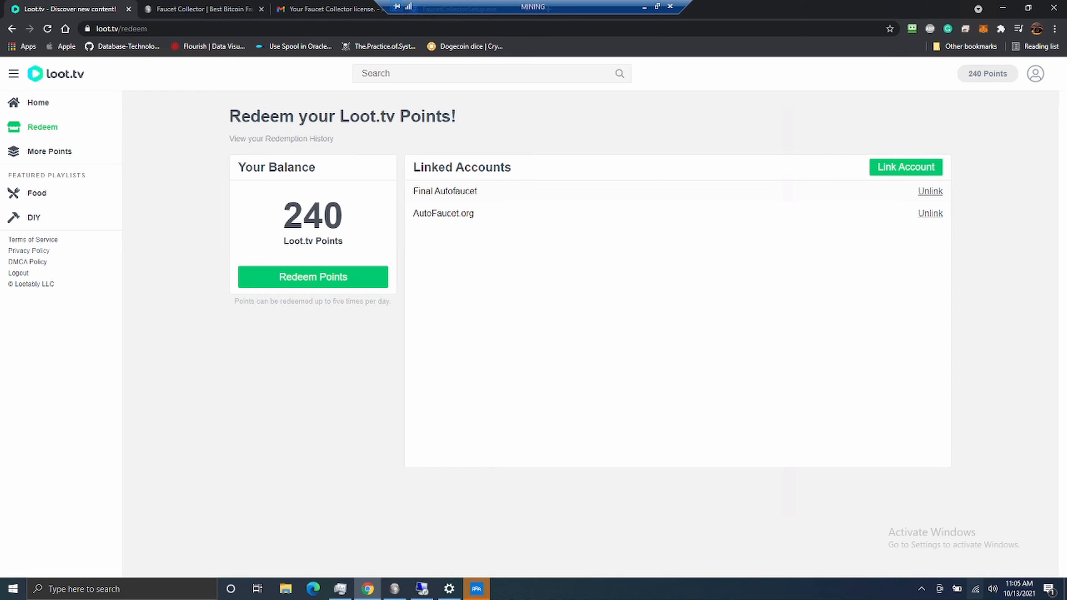
# Start redeeming 240 Loot.tv points and choose Final Autofaucet as the destination account.
pyautogui.click(312, 277)
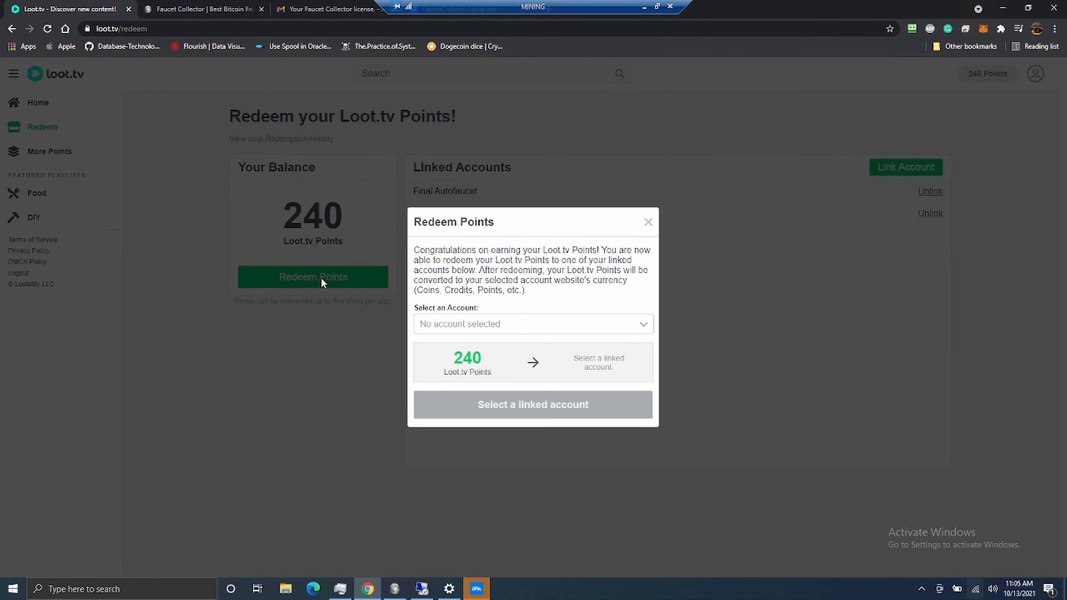
pyautogui.click(532, 324)
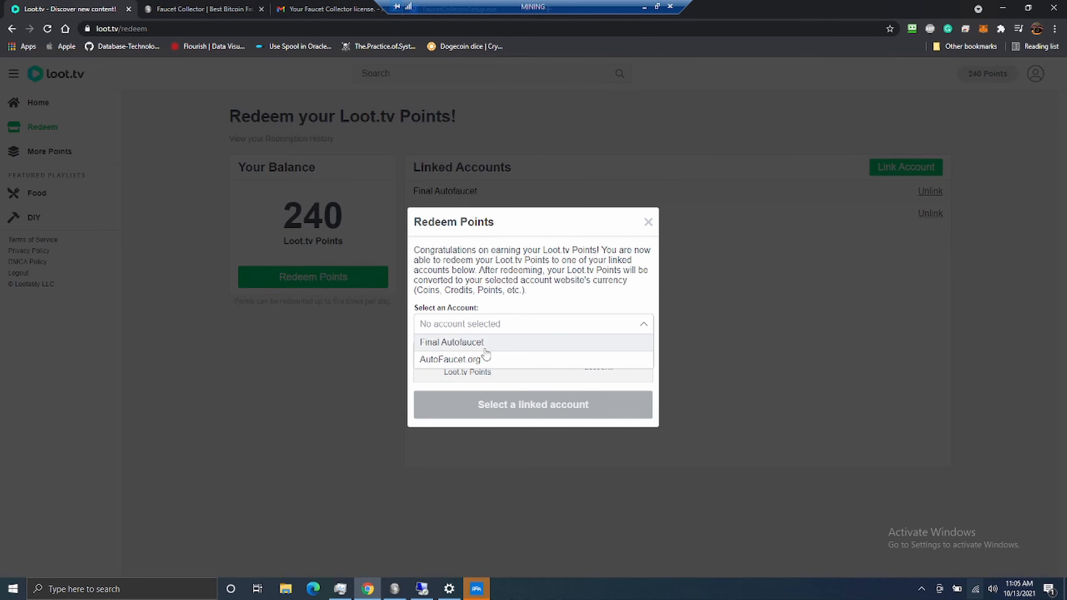
pyautogui.click(450, 343)
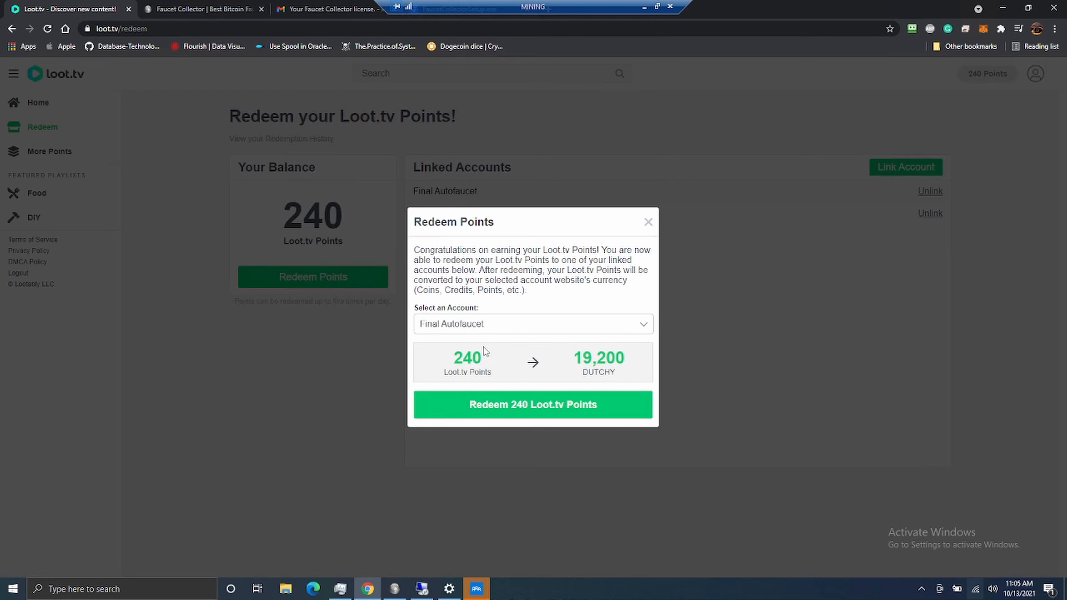
pyautogui.moveTo(469, 360)
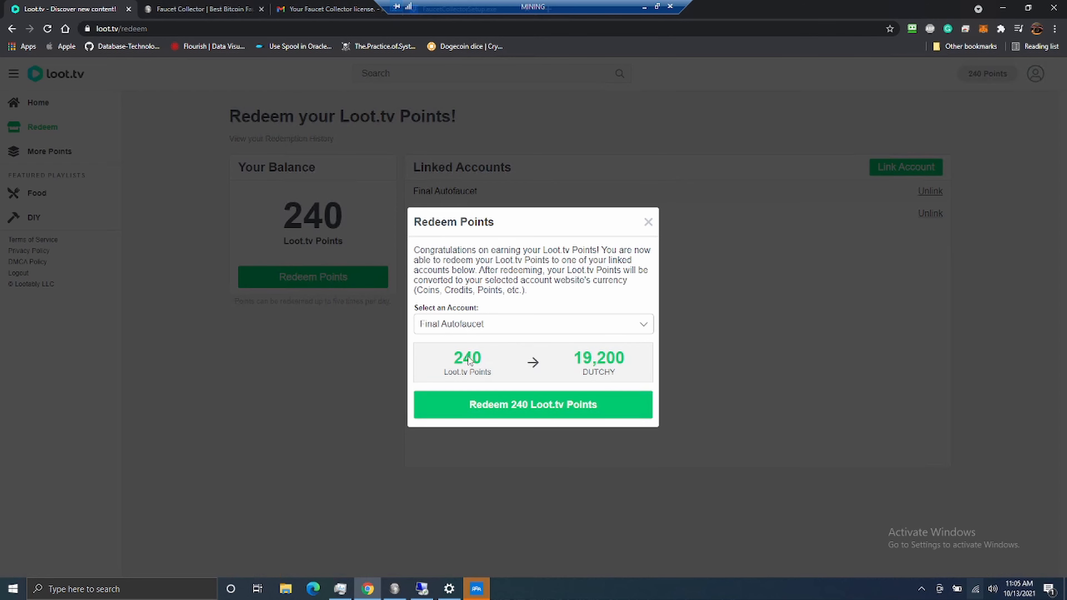
pyautogui.moveTo(589, 363)
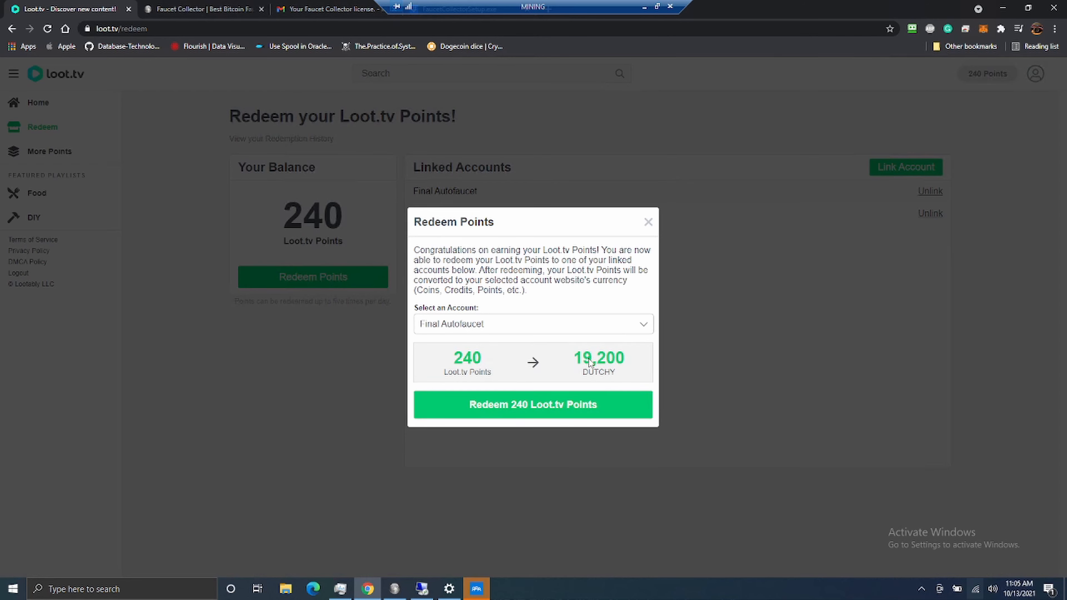
pyautogui.moveTo(575, 391)
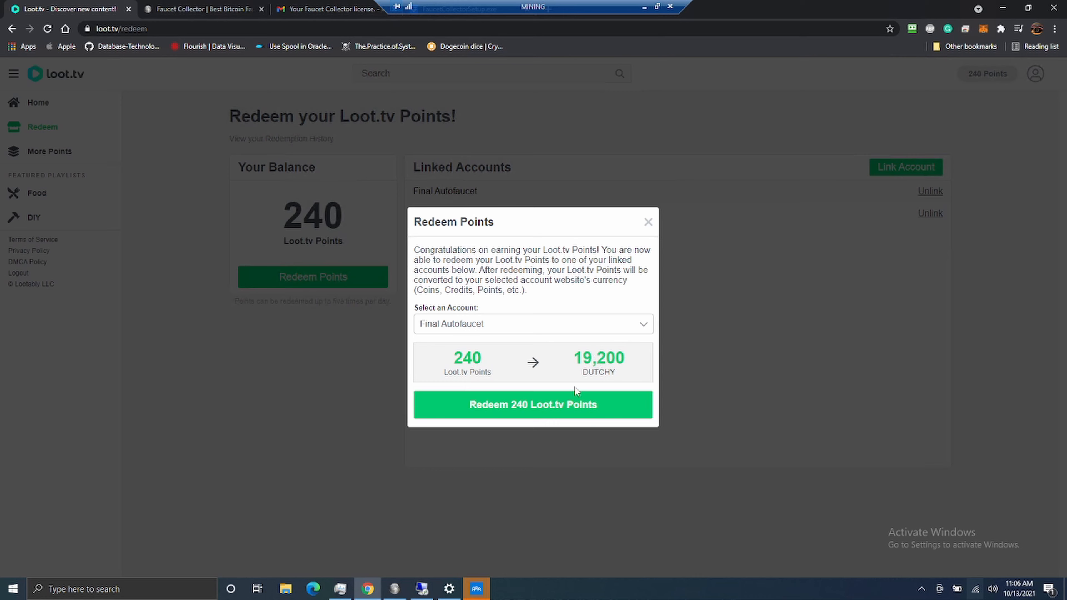
pyautogui.moveTo(645, 7)
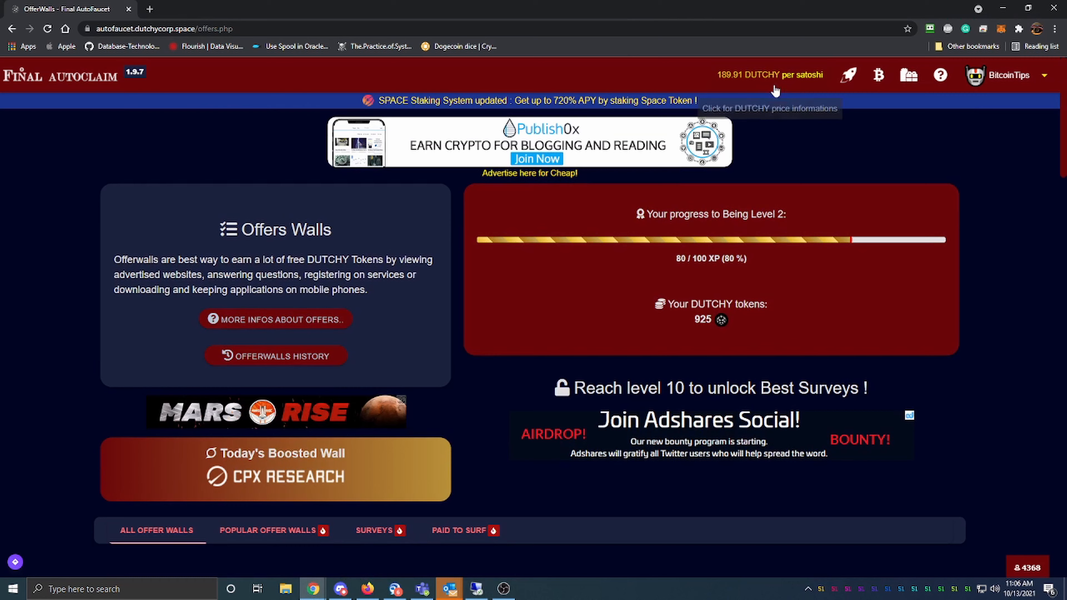
pyautogui.moveTo(69, 90)
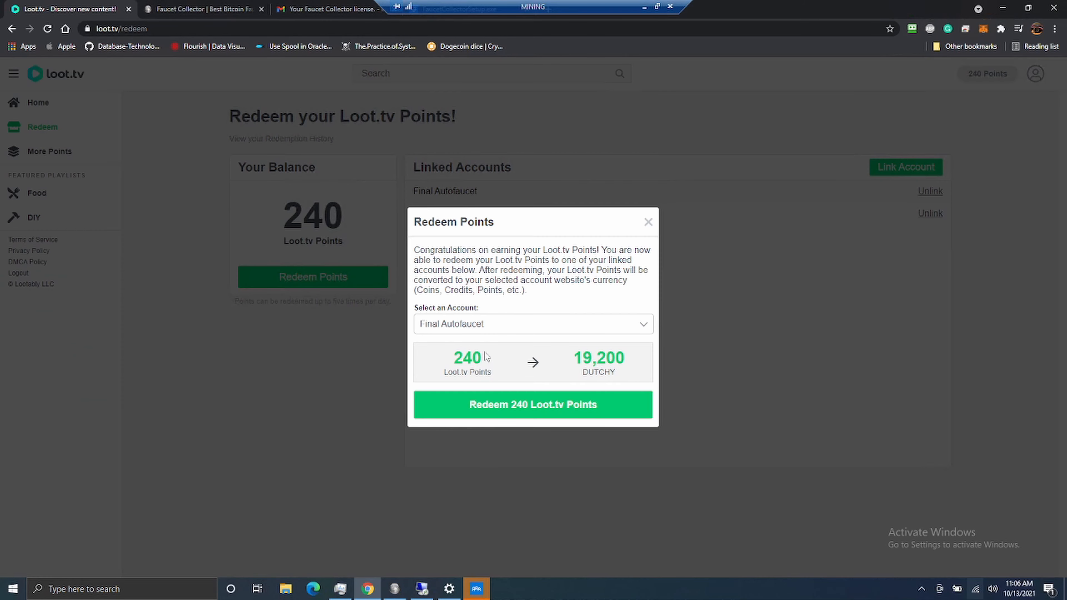
# Redeem the 240 points to Final Autofaucet and continue watching videos.
pyautogui.click(533, 404)
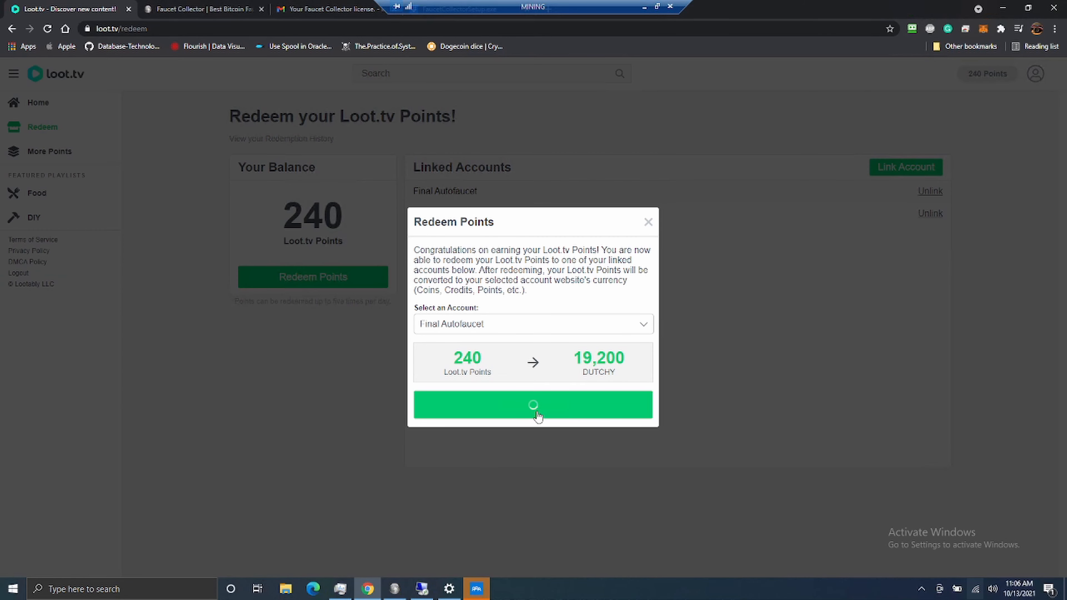
pyautogui.click(532, 404)
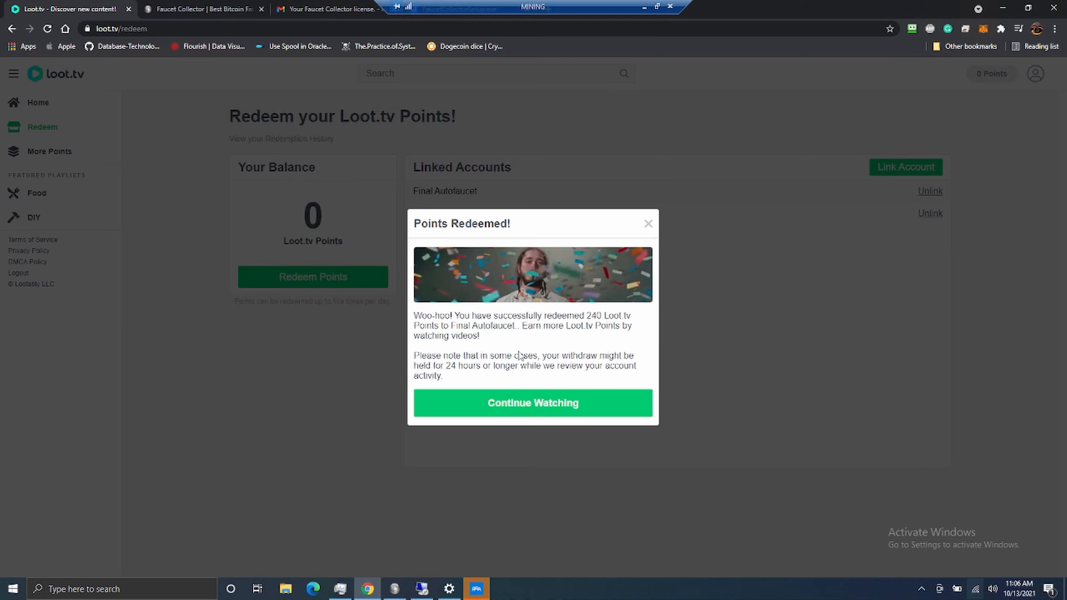
pyautogui.click(532, 403)
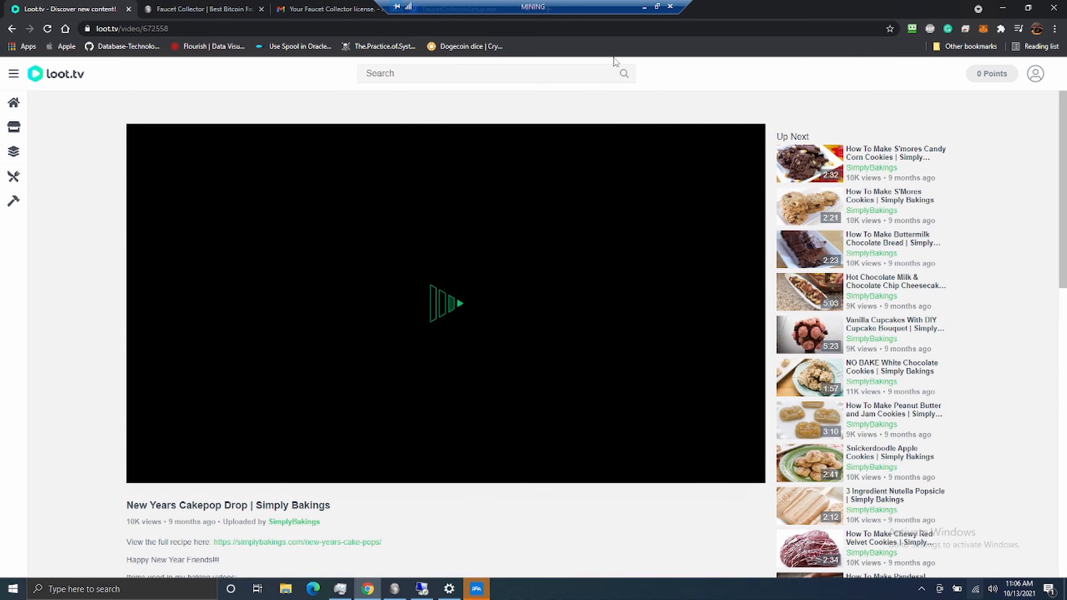
pyautogui.moveTo(387, 331)
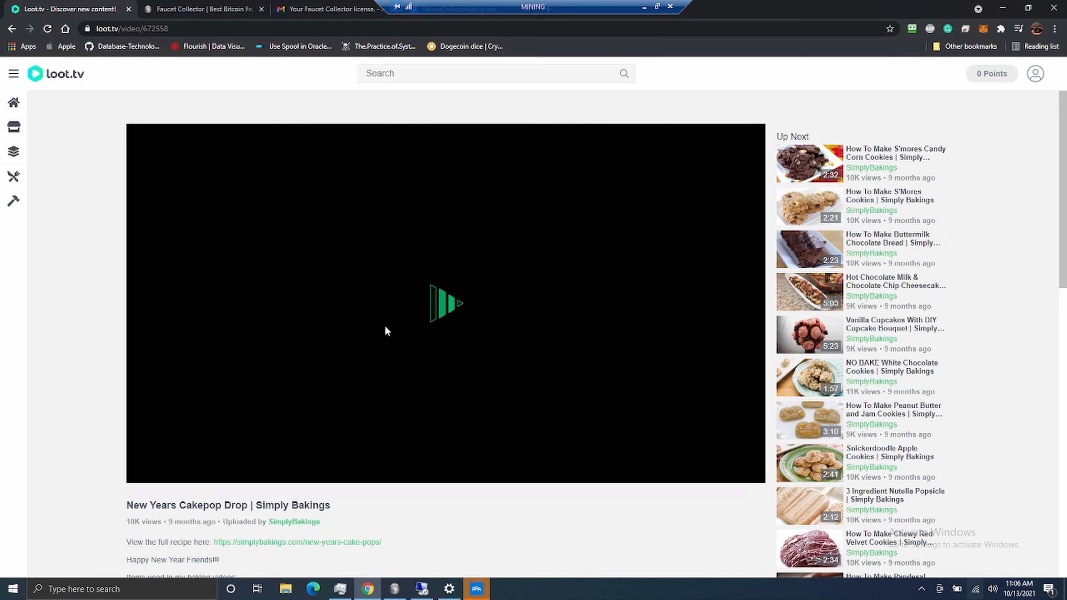
# Start playing the New Years Cakepop Drop video.
pyautogui.click(446, 304)
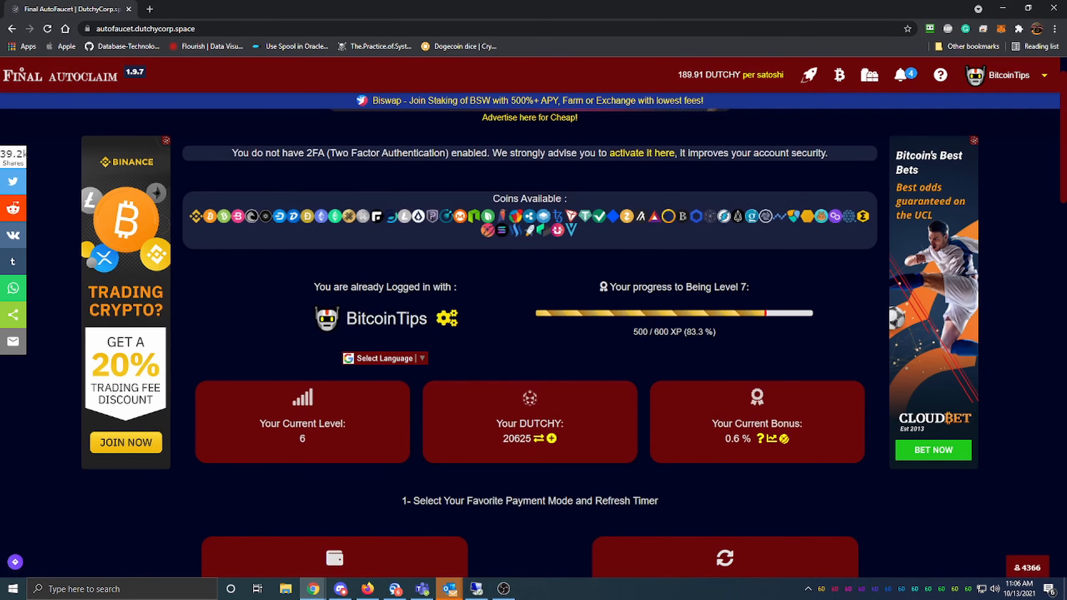
pyautogui.moveTo(303, 437)
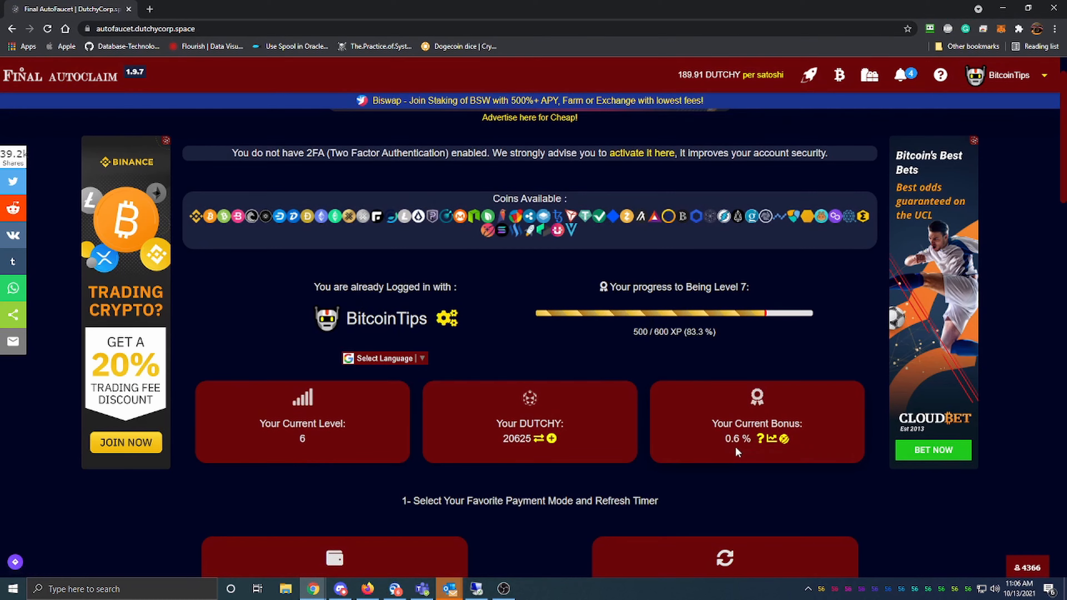
pyautogui.moveTo(631, 395)
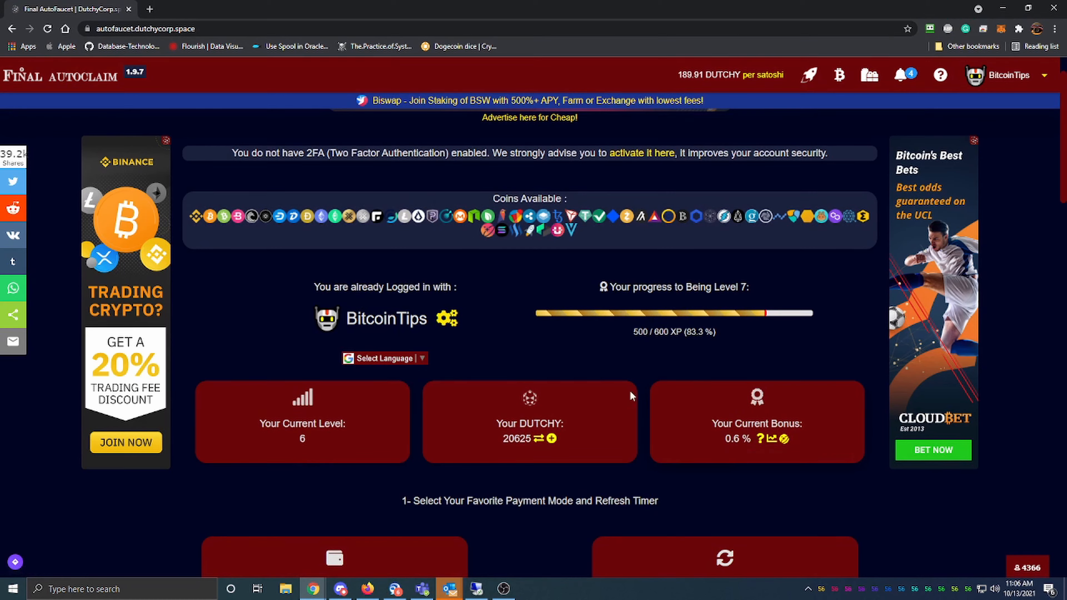
pyautogui.moveTo(516, 458)
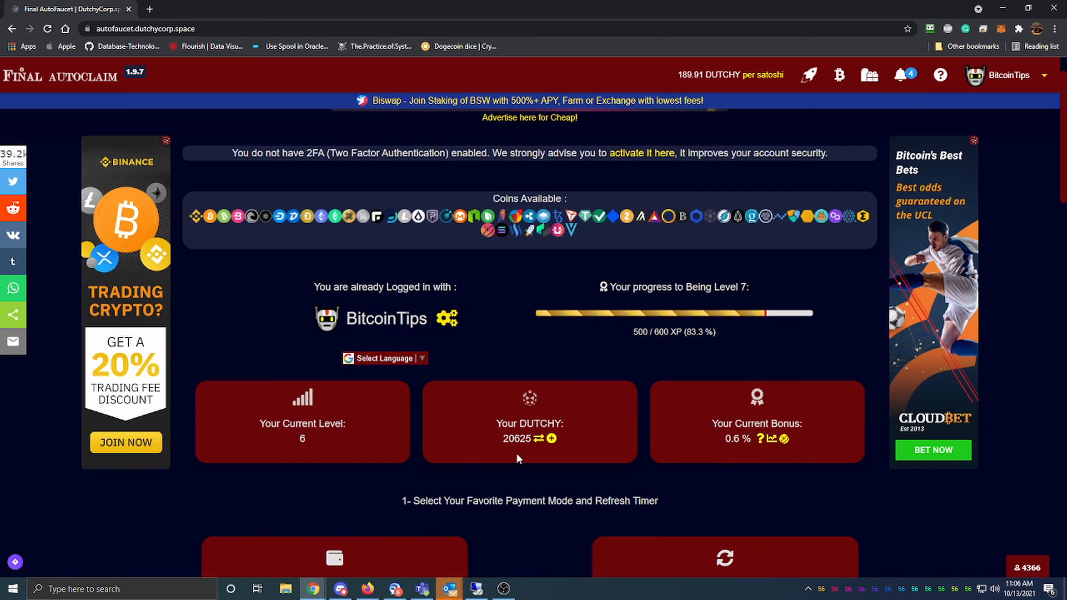
pyautogui.scroll(-3)
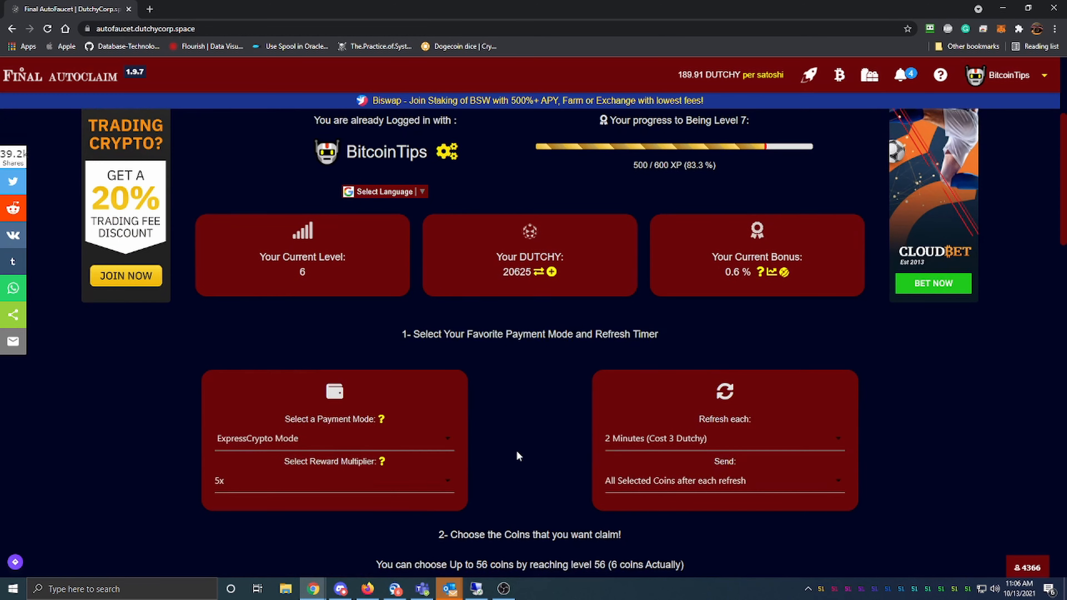
pyautogui.moveTo(592, 202)
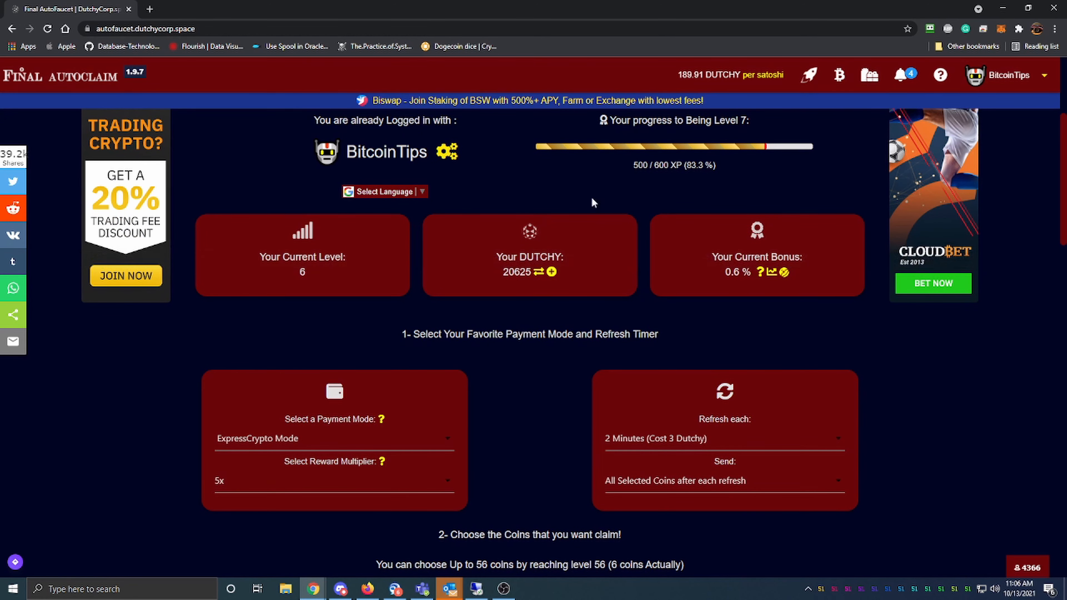
pyautogui.scroll(-3)
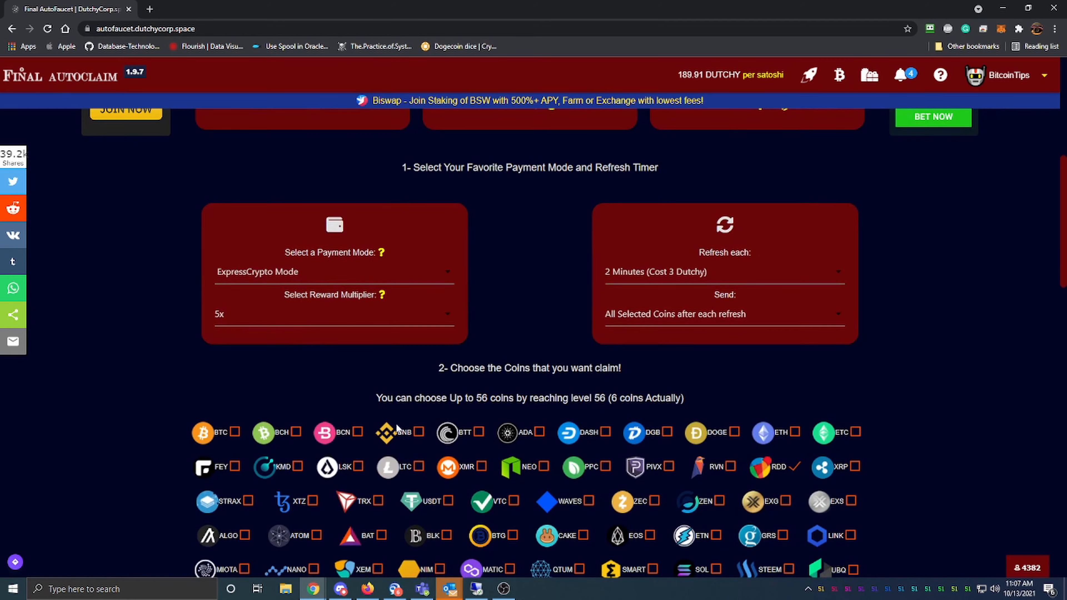
pyautogui.scroll(-3)
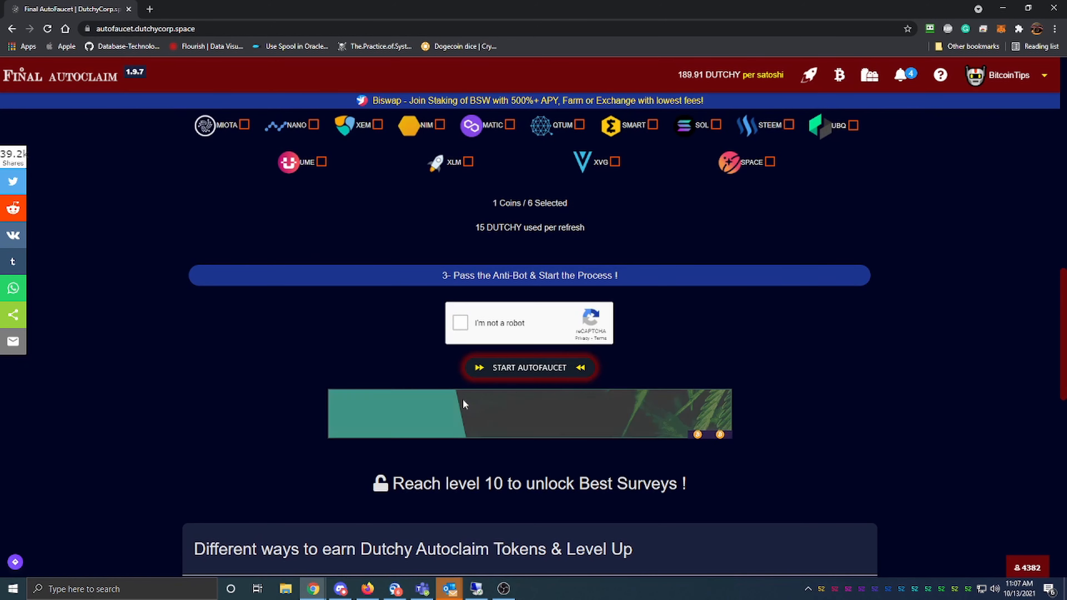
pyautogui.scroll(3)
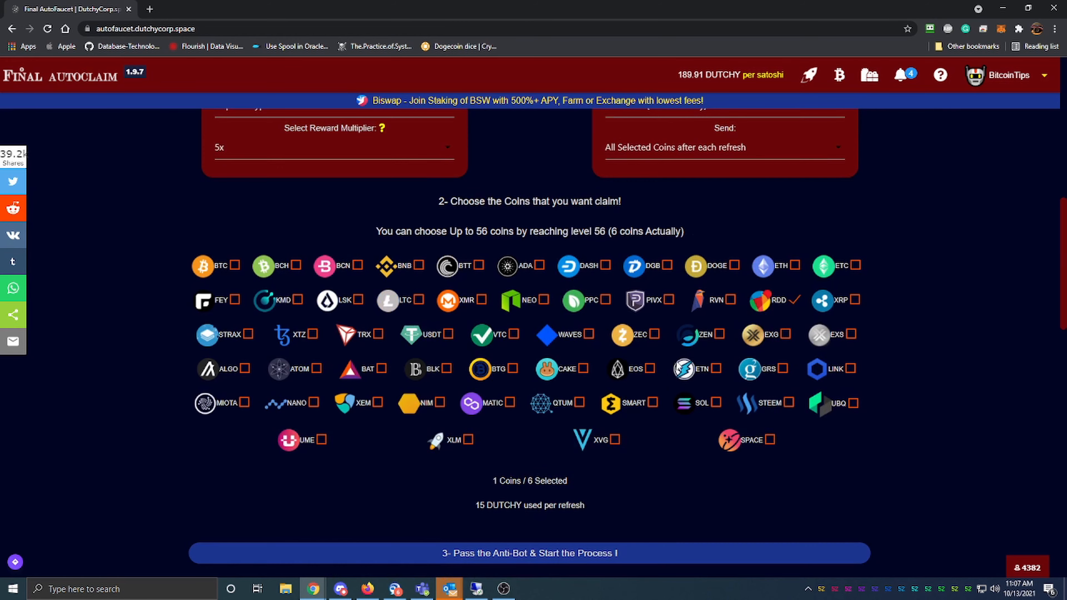
pyautogui.scroll(3)
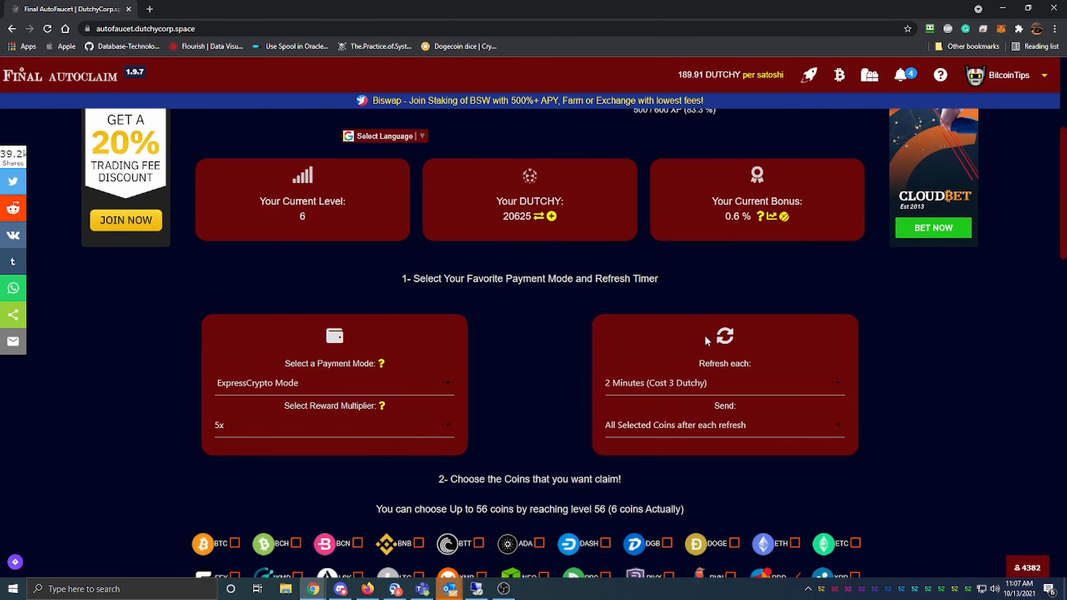
pyautogui.scroll(3)
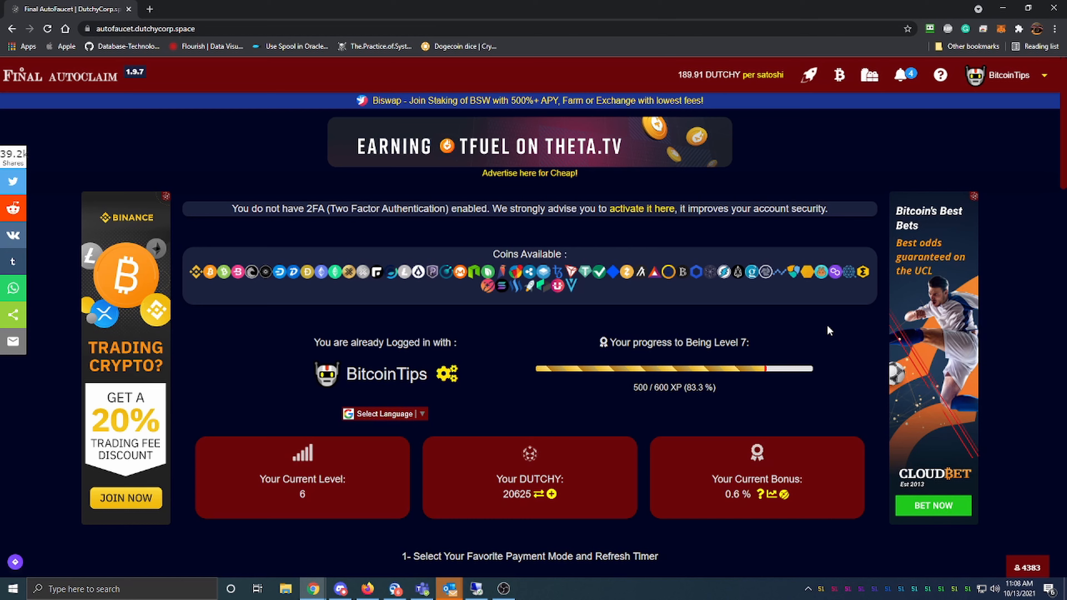
pyautogui.moveTo(816, 46)
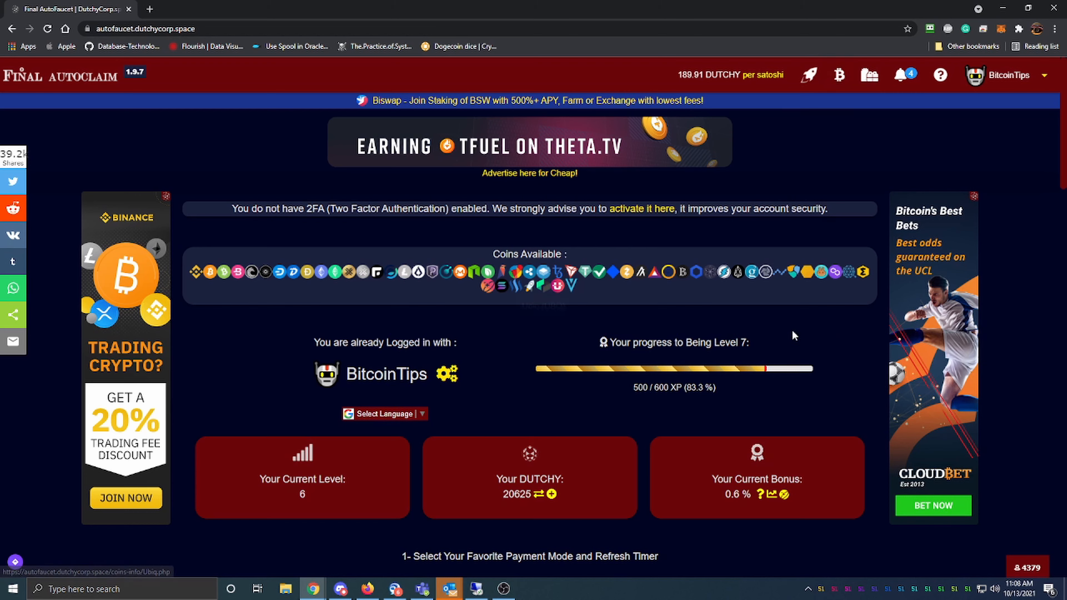
pyautogui.moveTo(793, 334)
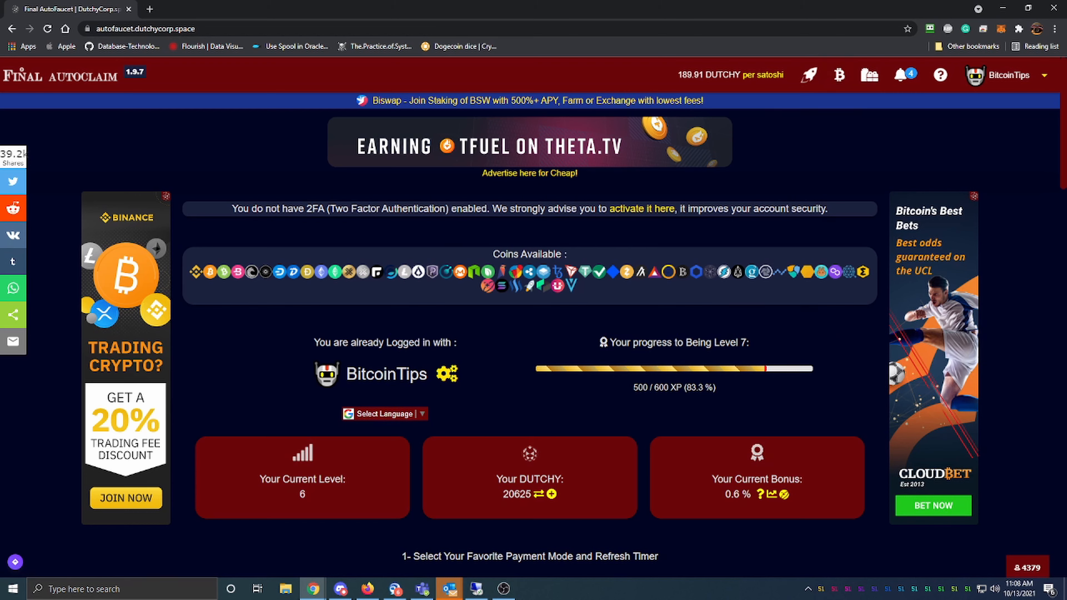
pyautogui.moveTo(666, 339)
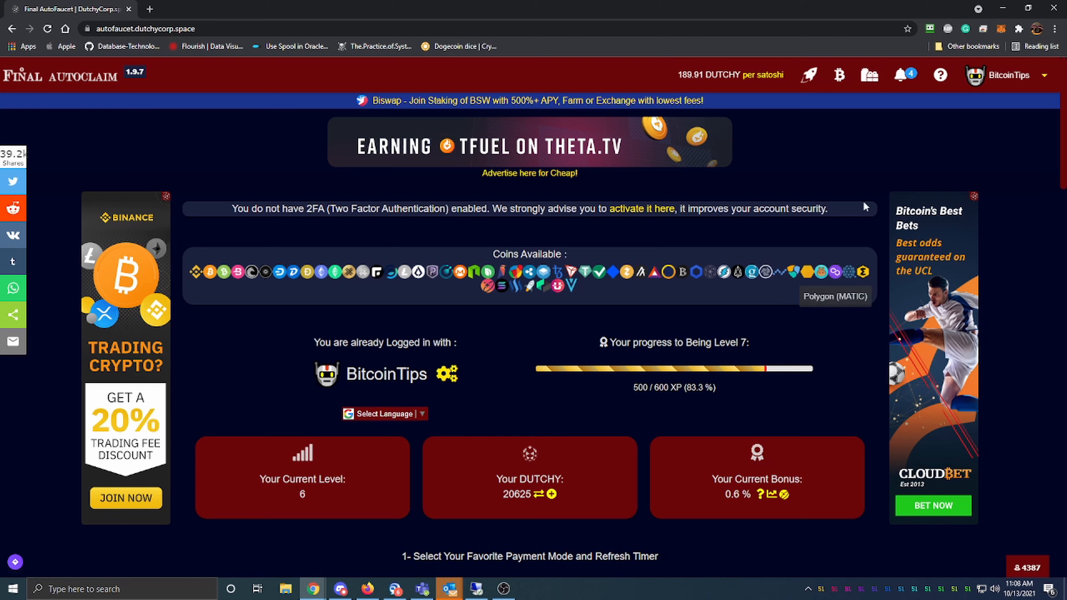
pyautogui.moveTo(561, 285)
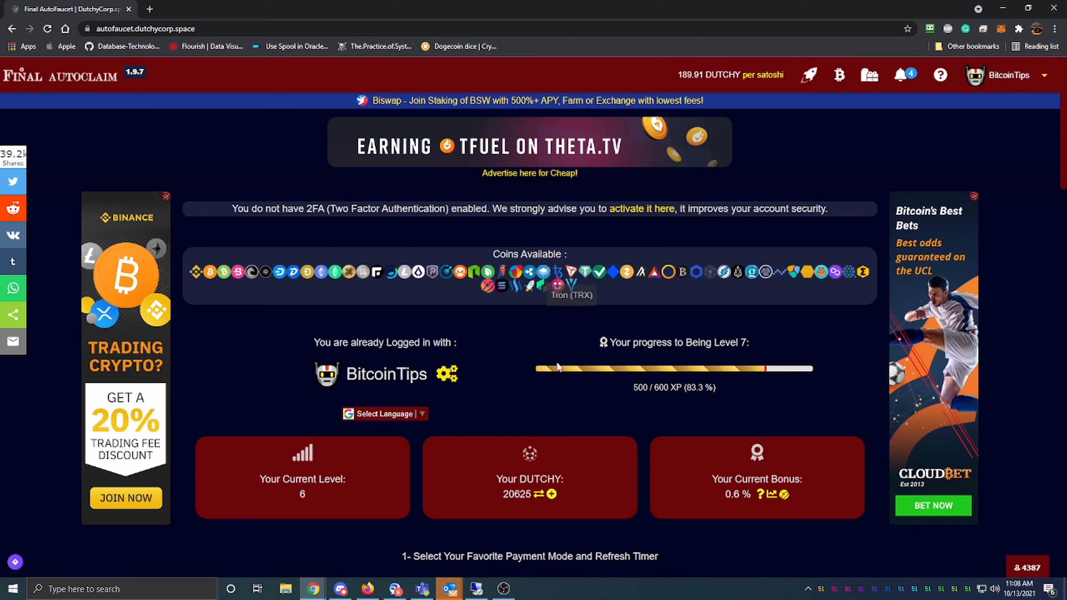
pyautogui.moveTo(785, 422)
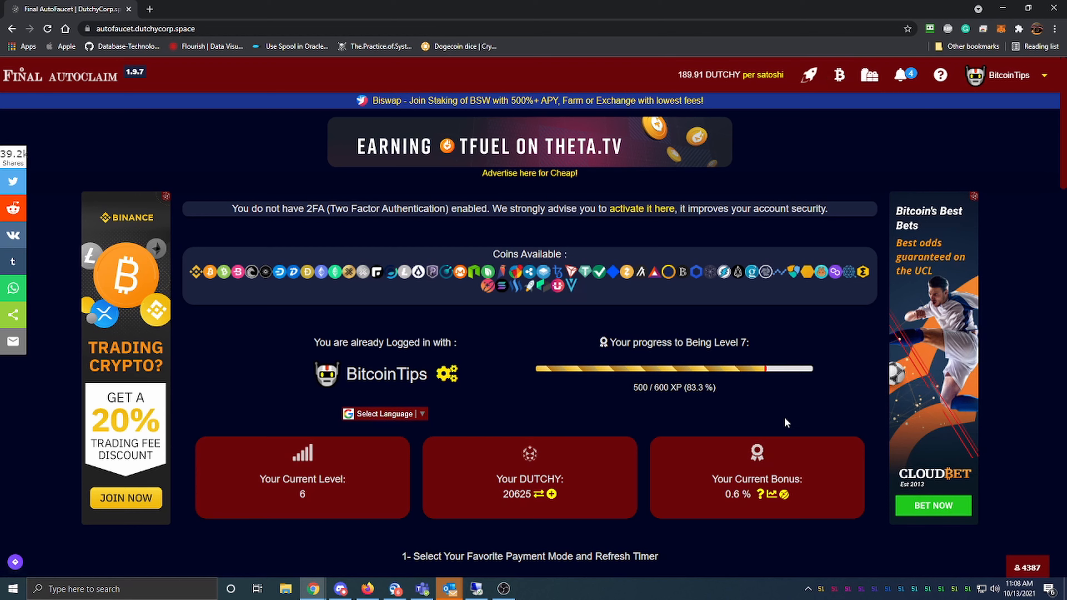
pyautogui.moveTo(816, 367)
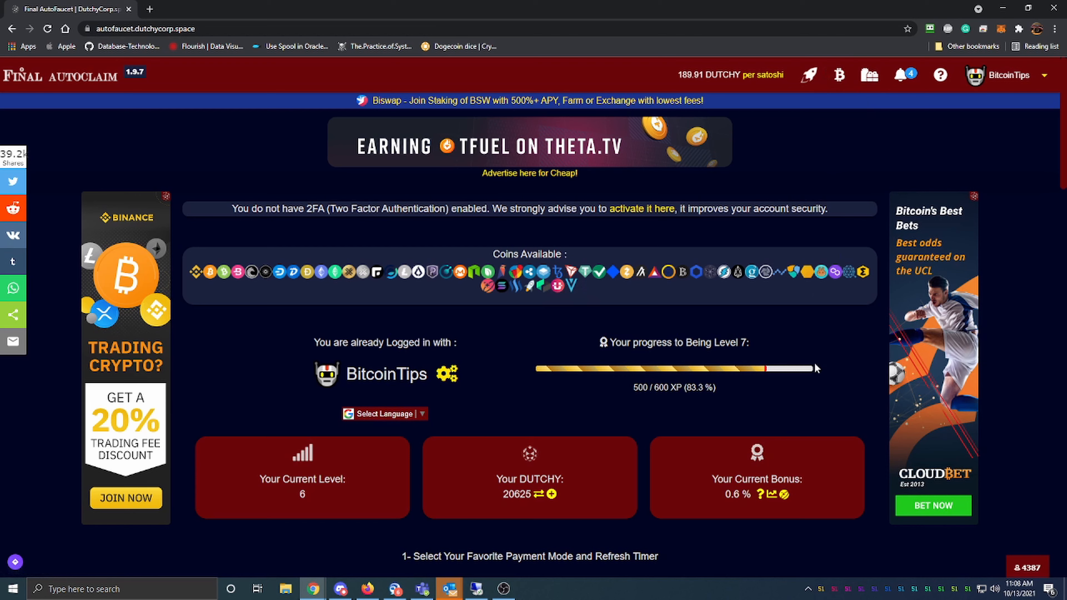
pyautogui.moveTo(788, 312)
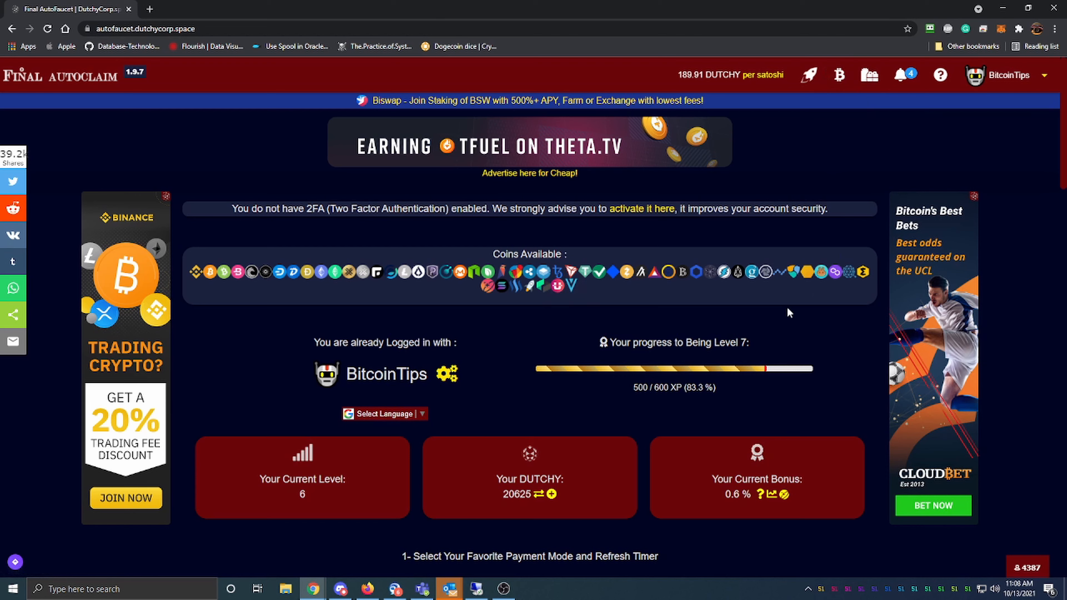
pyautogui.moveTo(725, 332)
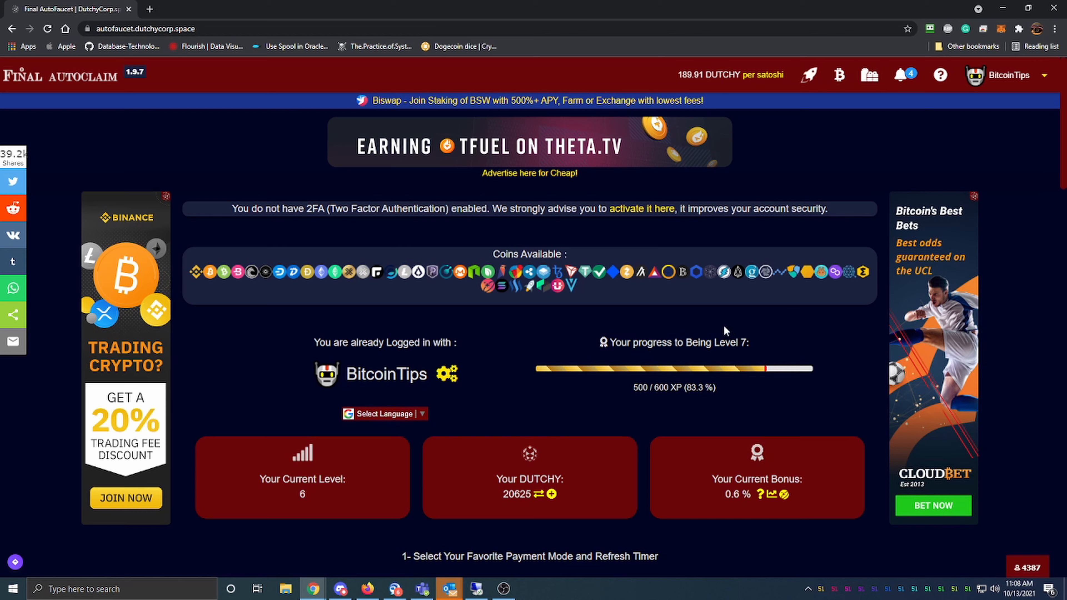
pyautogui.moveTo(709, 357)
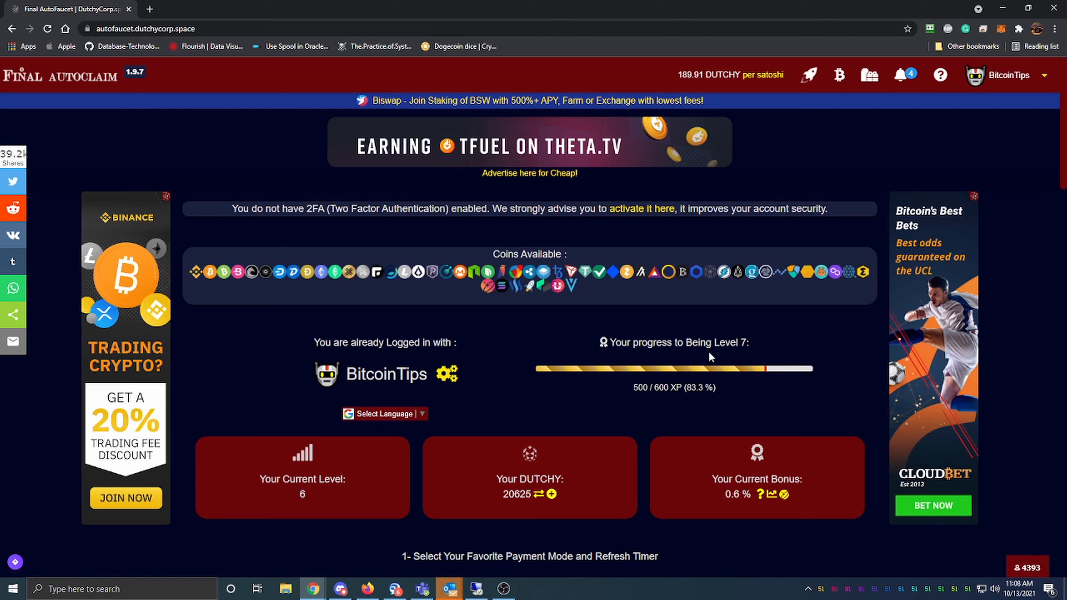
pyautogui.moveTo(828, 297)
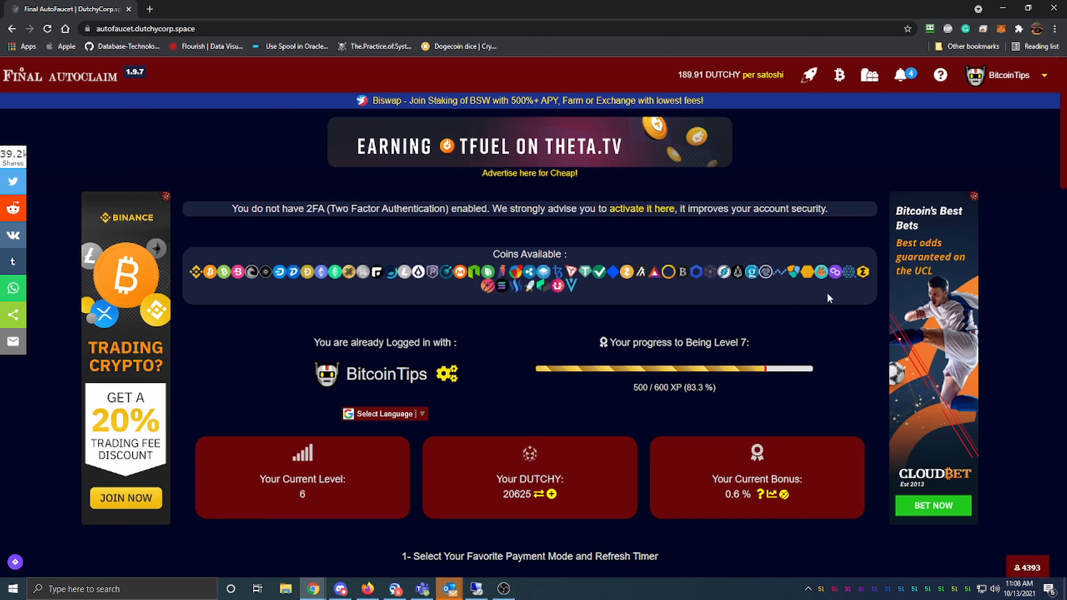
pyautogui.moveTo(586, 415)
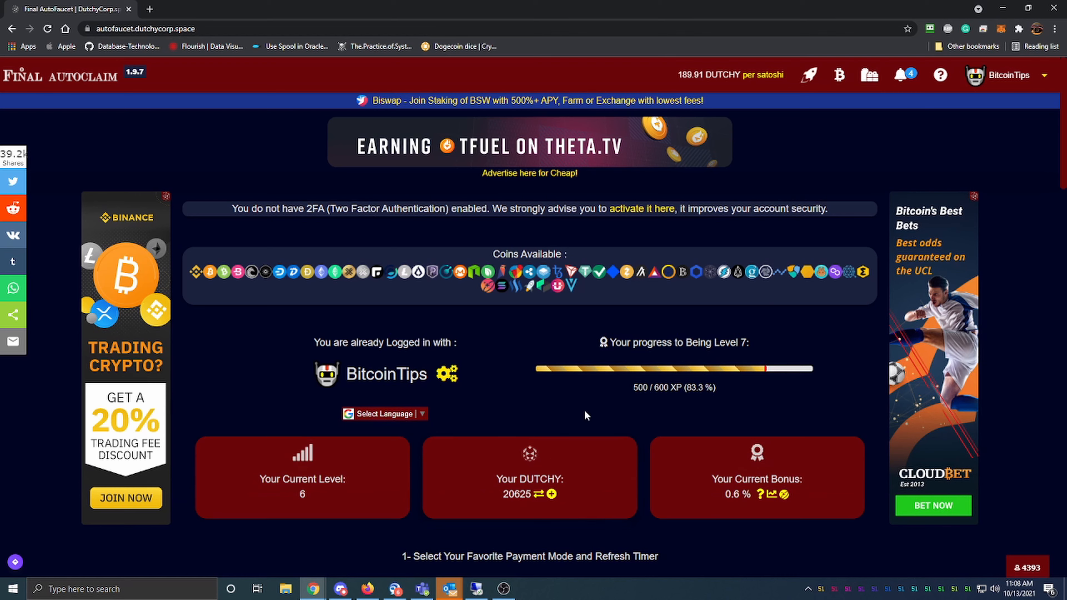
pyautogui.moveTo(608, 383)
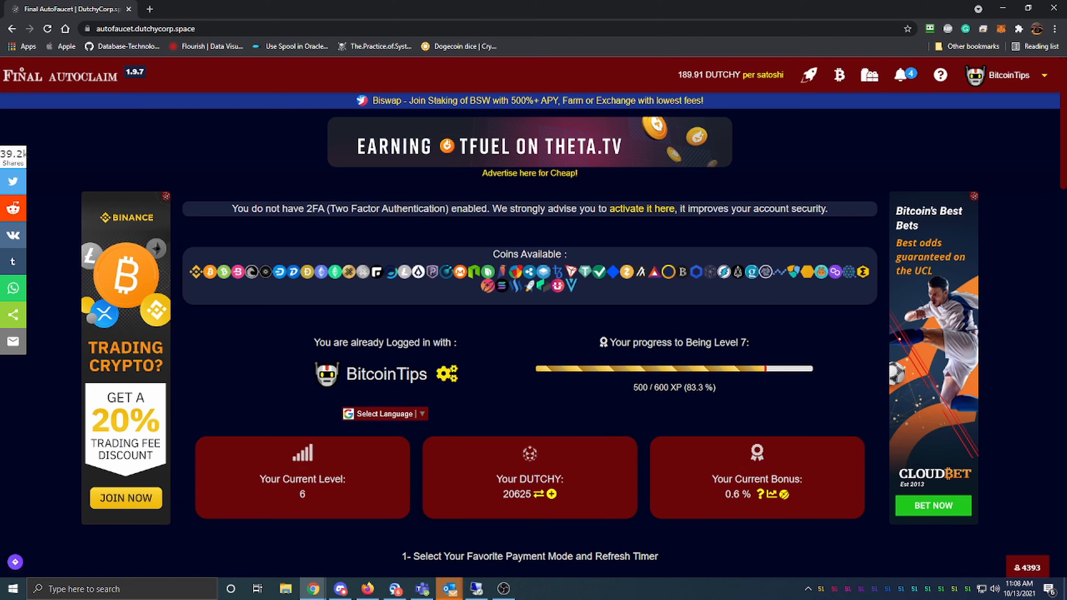
pyautogui.moveTo(689, 325)
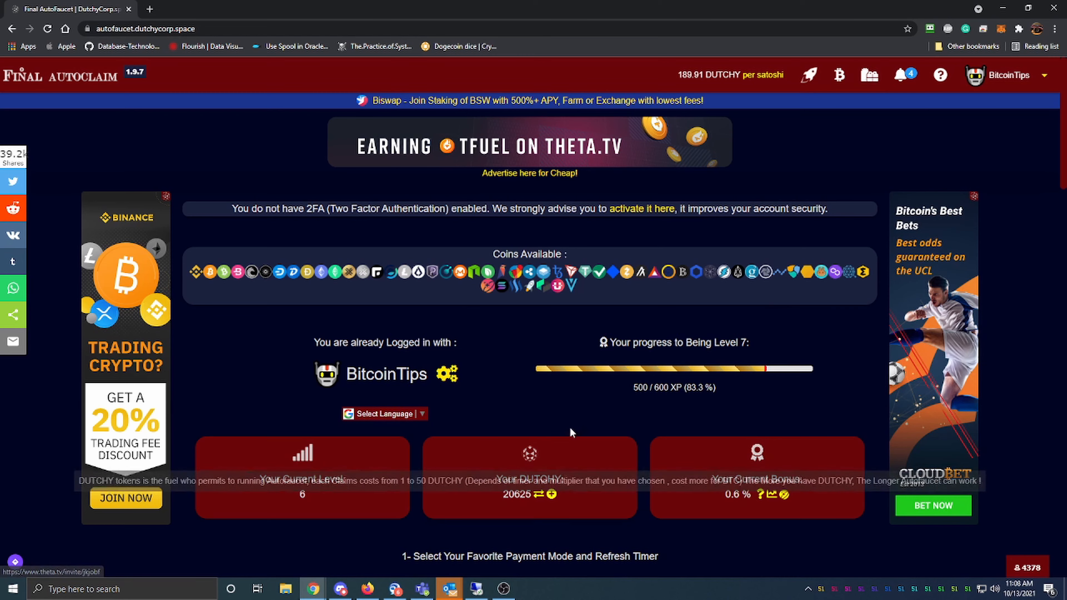
pyautogui.moveTo(591, 396)
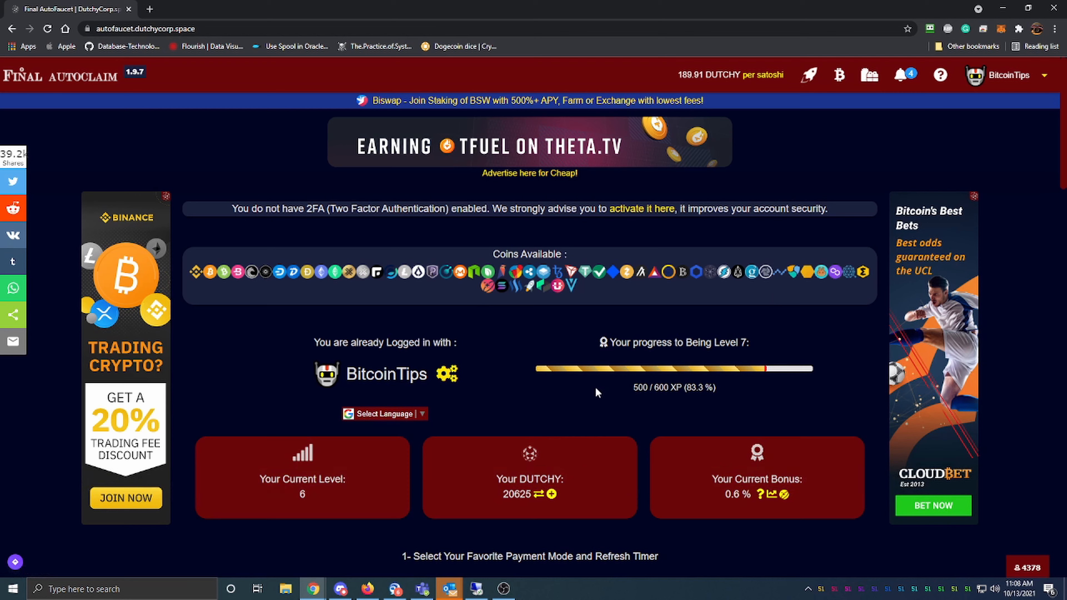
pyautogui.moveTo(563, 350)
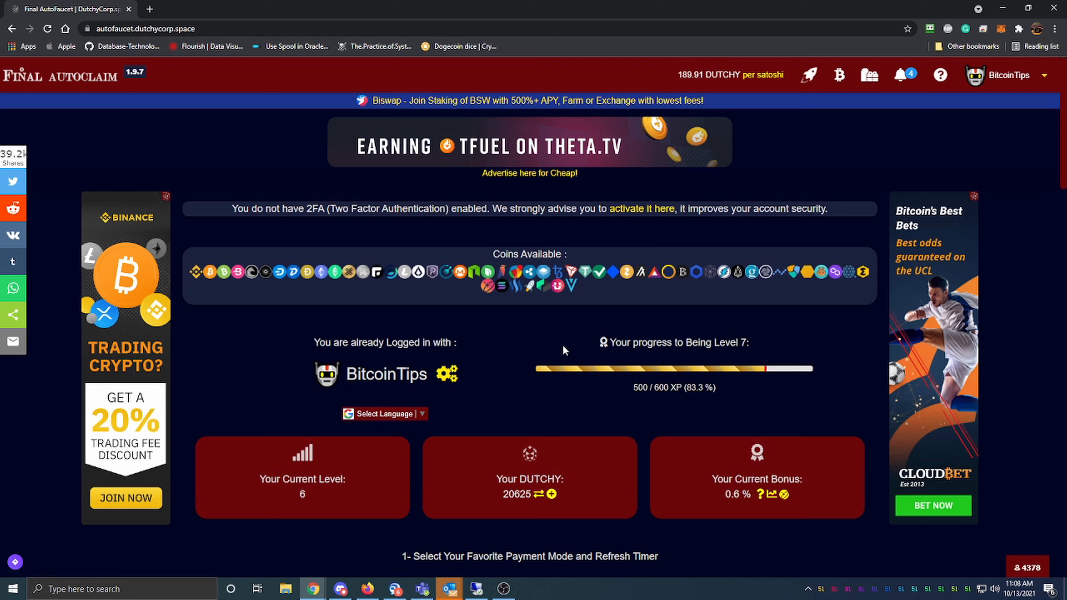
pyautogui.moveTo(569, 363)
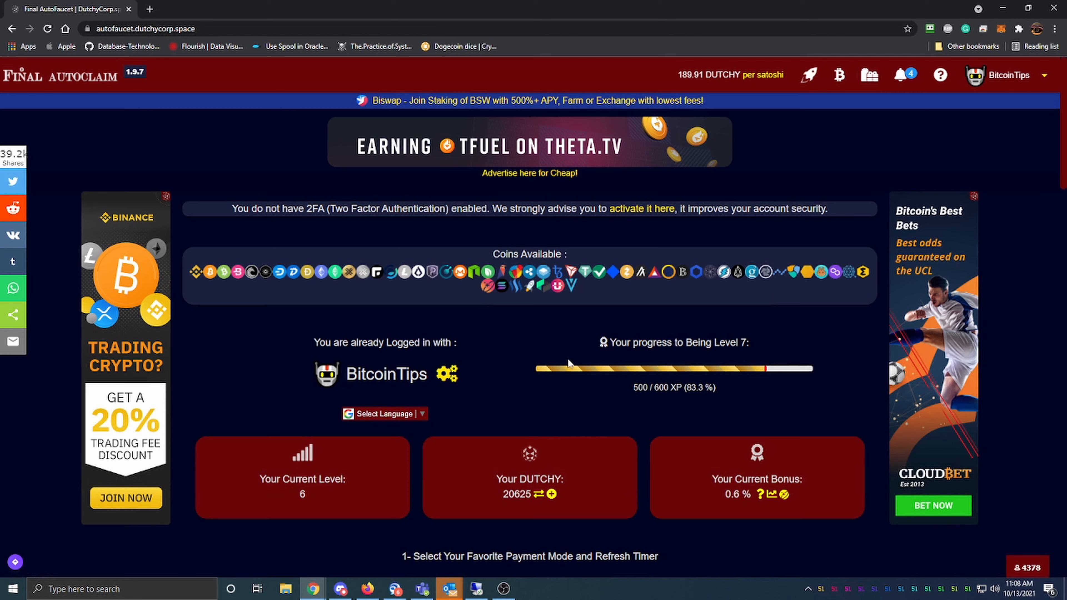